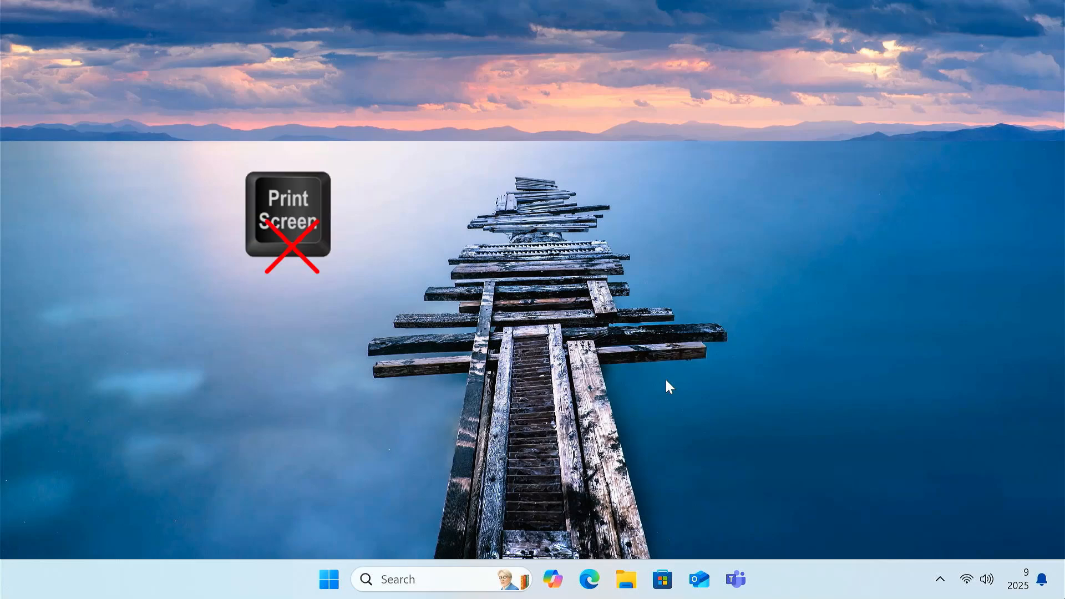
Test the Print Screen overlay, then turn off 'Use the Print screen key to open screen capture'
key("PrintScreen")
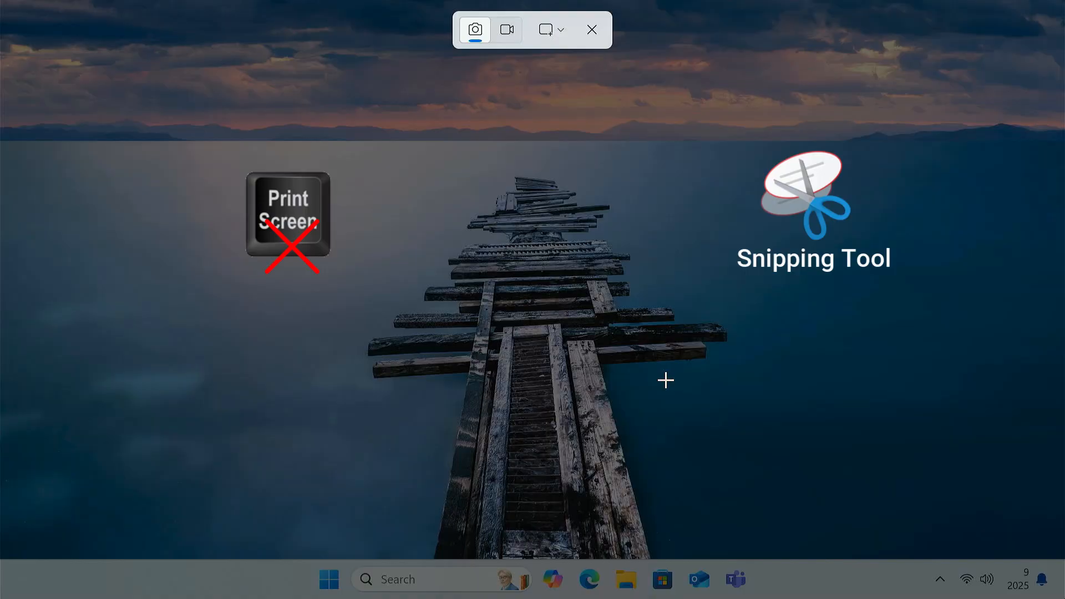
mouse_move(576, 82)
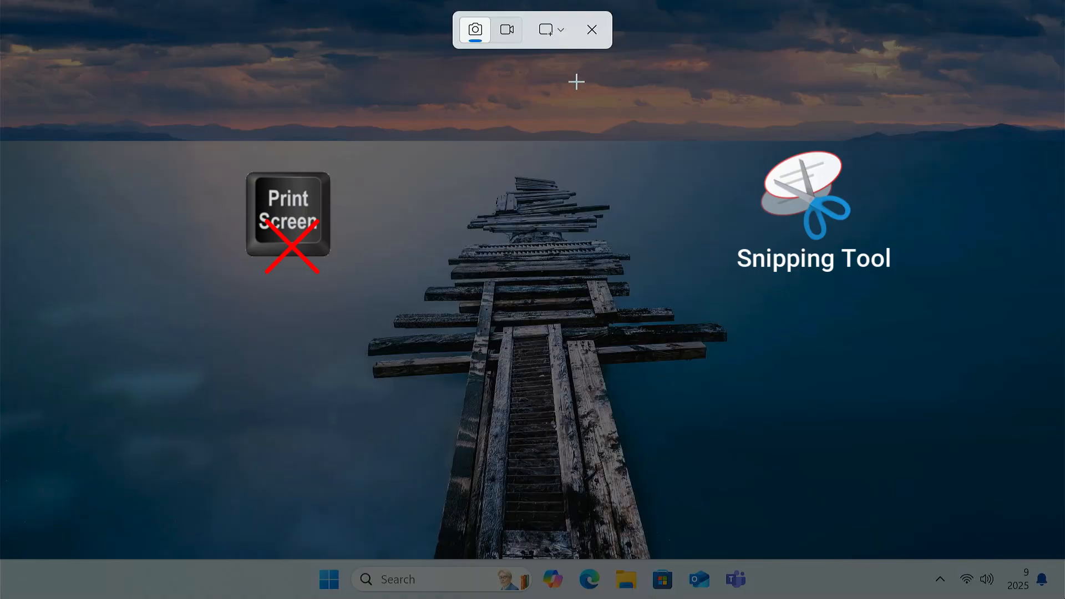
left_click(591, 29)
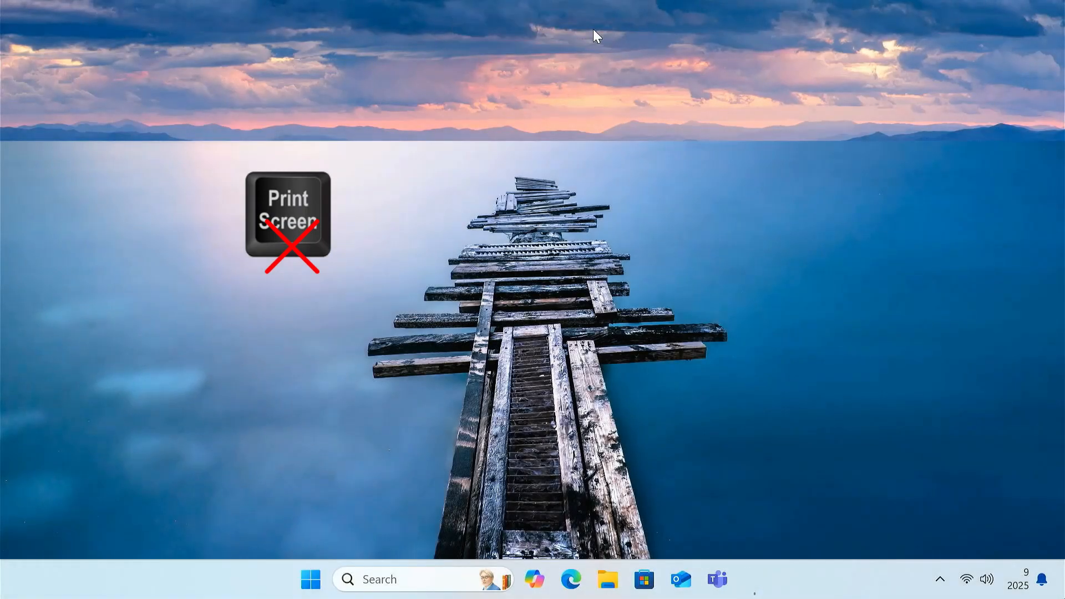
mouse_move(663, 256)
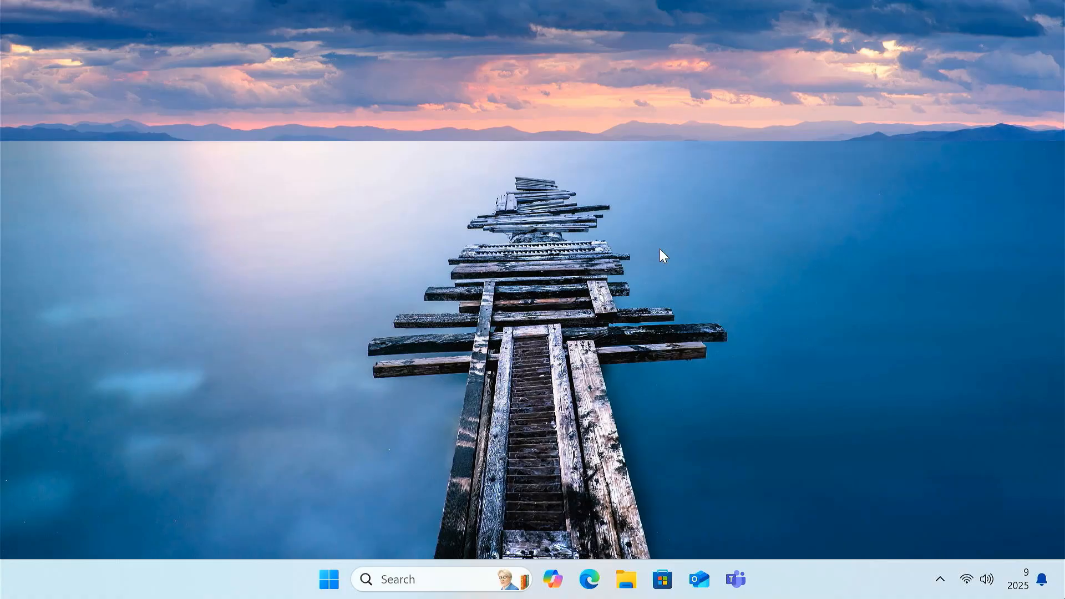
left_click(329, 579)
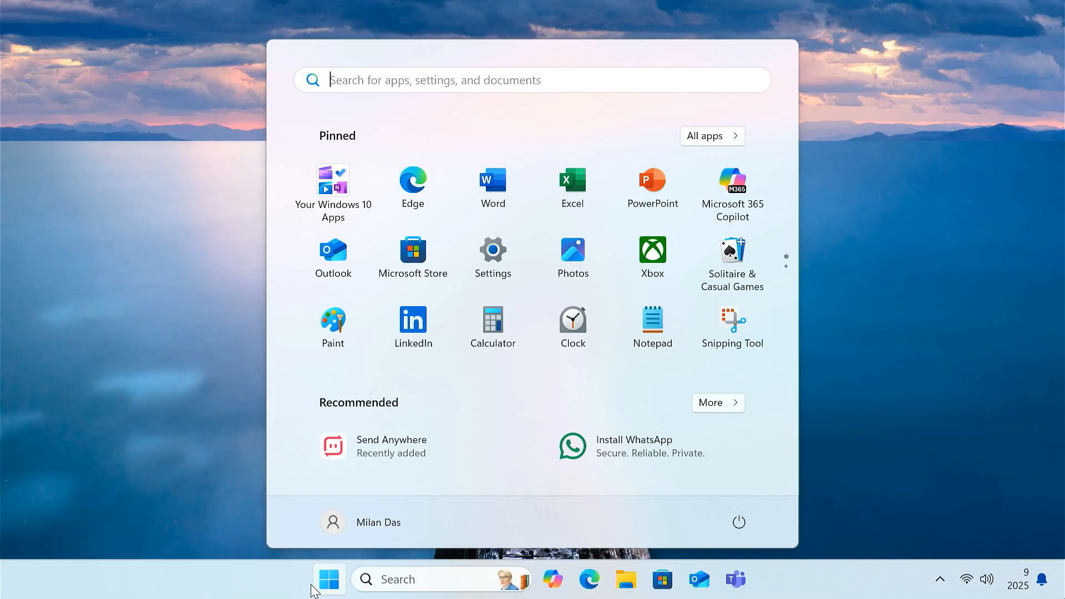
mouse_move(490, 258)
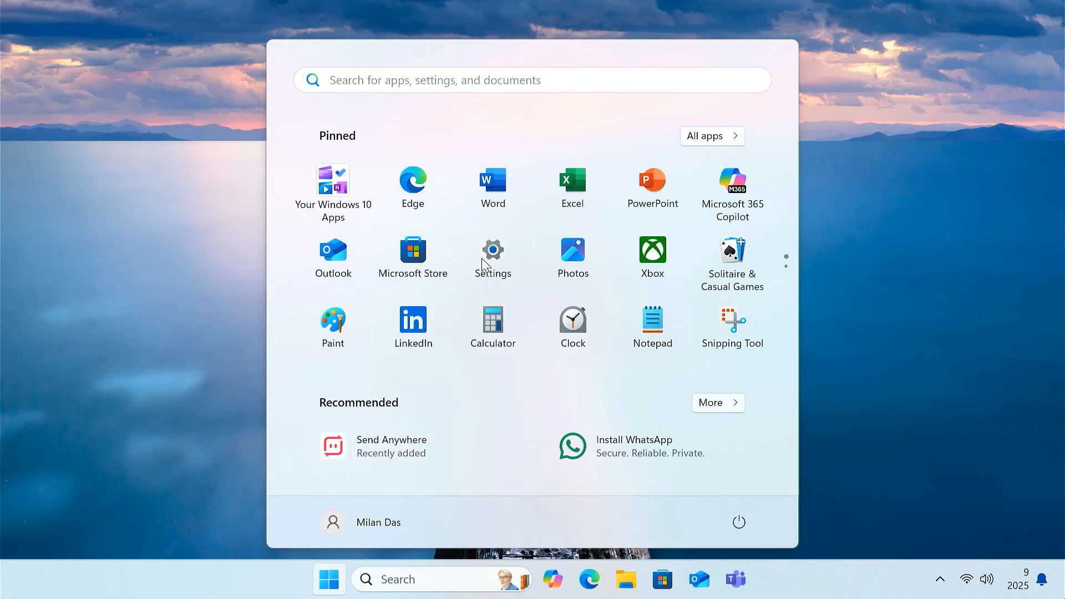
left_click(492, 249)
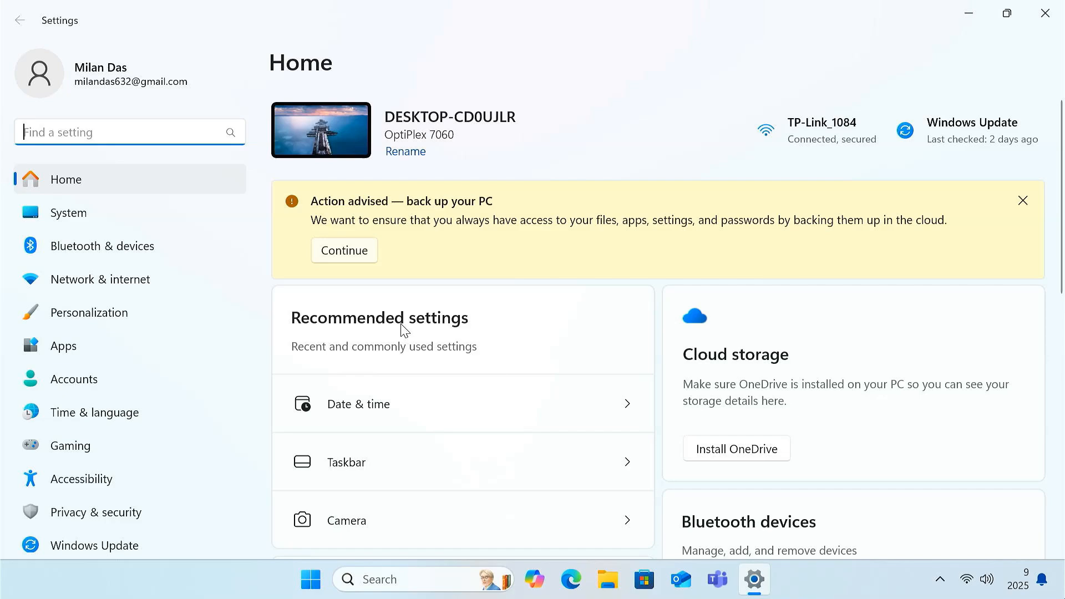
left_click(81, 478)
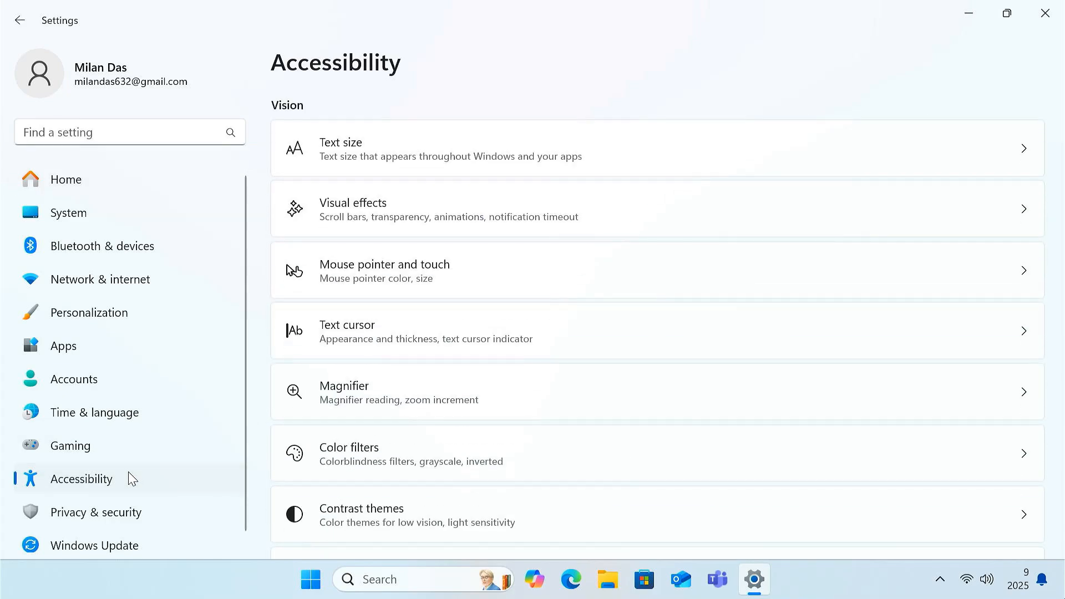
scroll("down", 3)
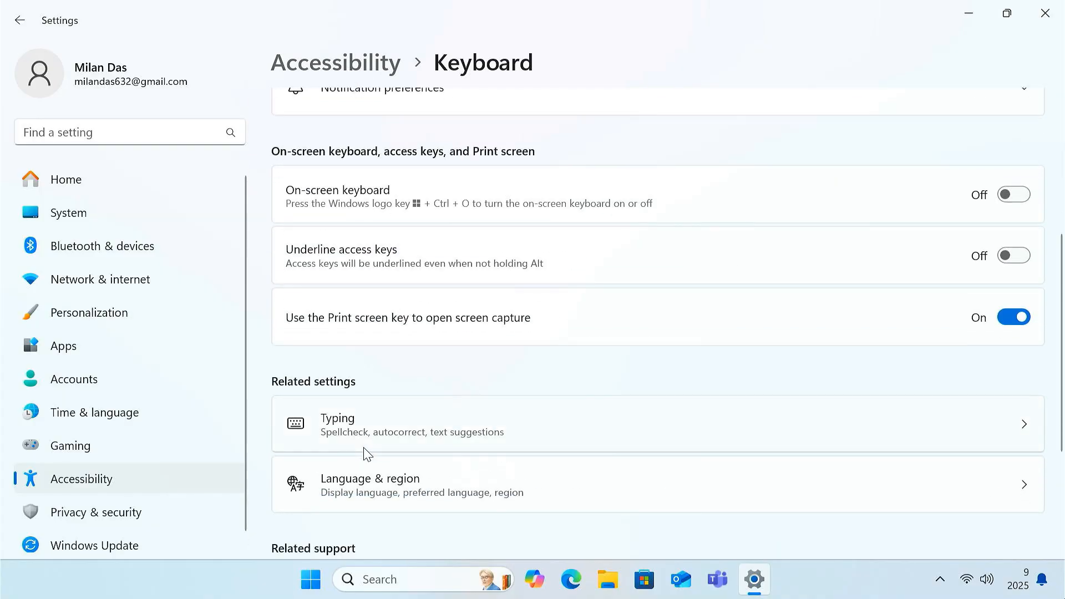
mouse_move(529, 334)
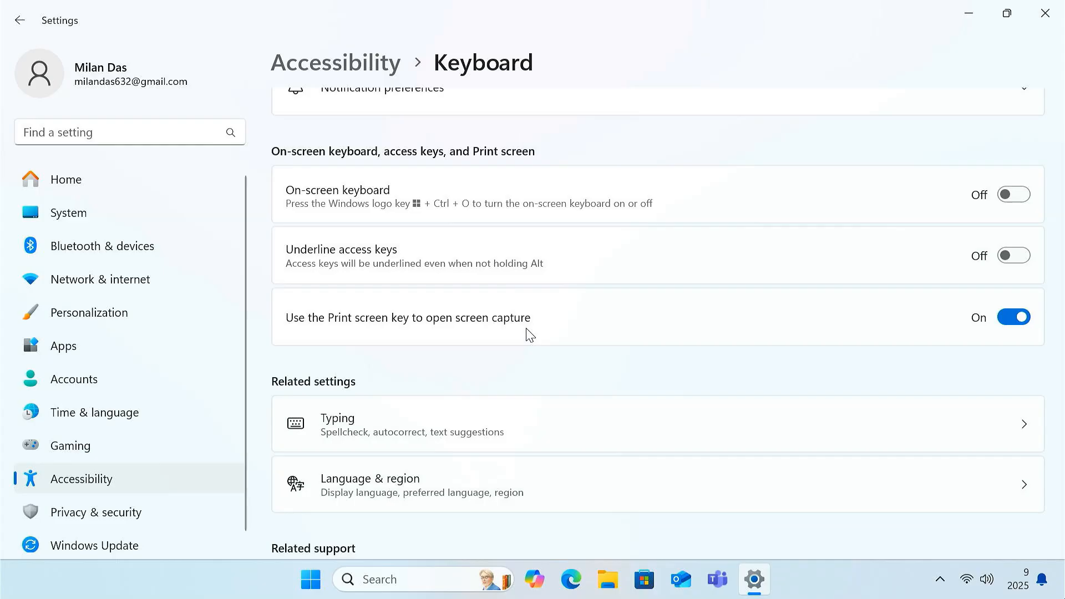
left_click(1012, 317)
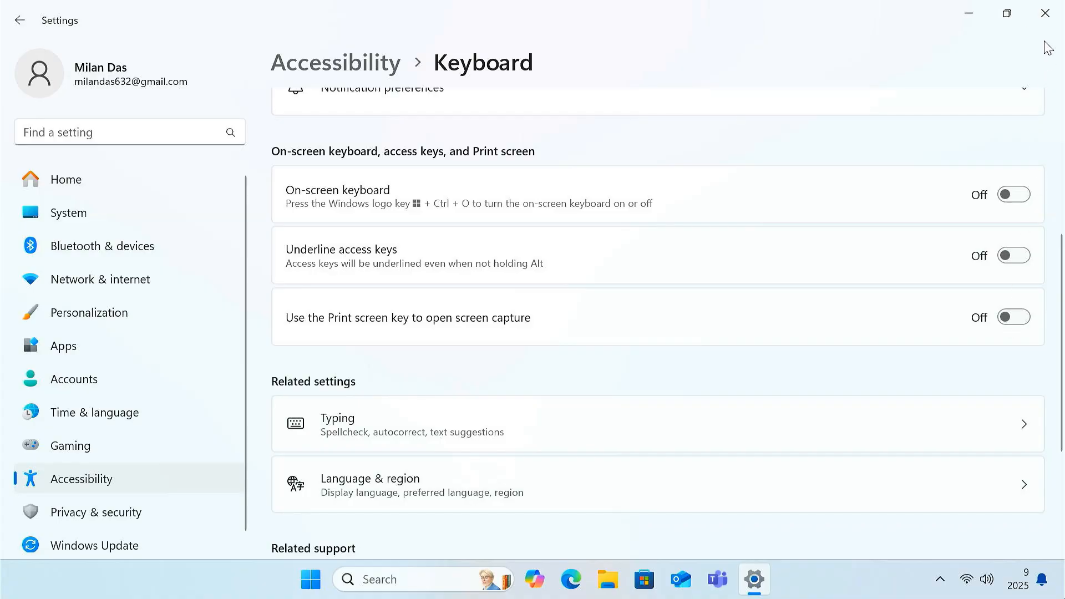
Close the Windows Settings window
left_click(1044, 12)
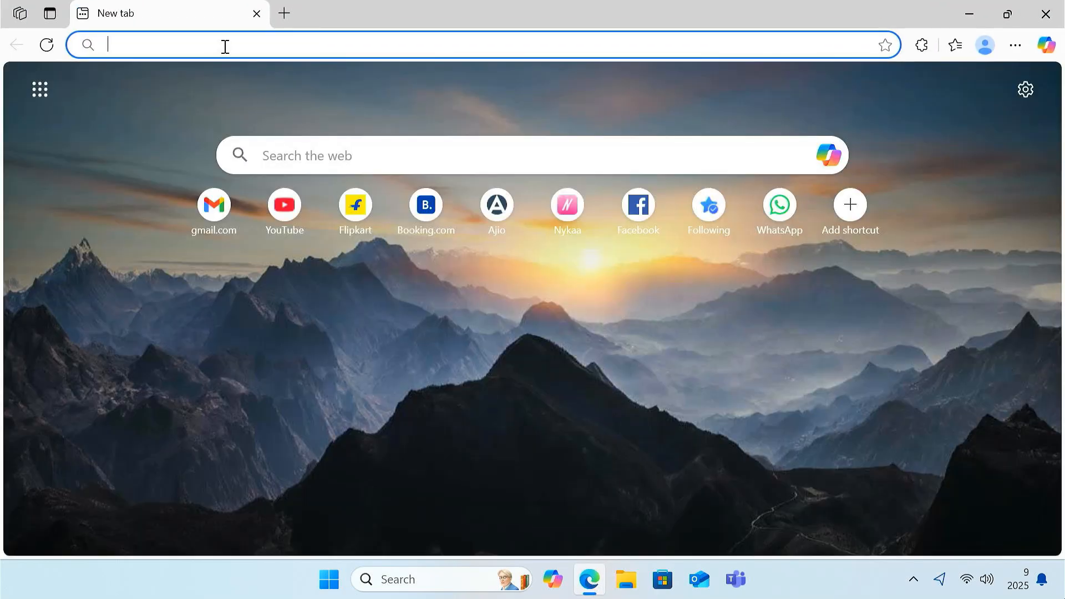
Download AutoHotkey_2.0.19_setup.exe from autohotkey.com into Downloads\Programs
type("autohotkey.com")
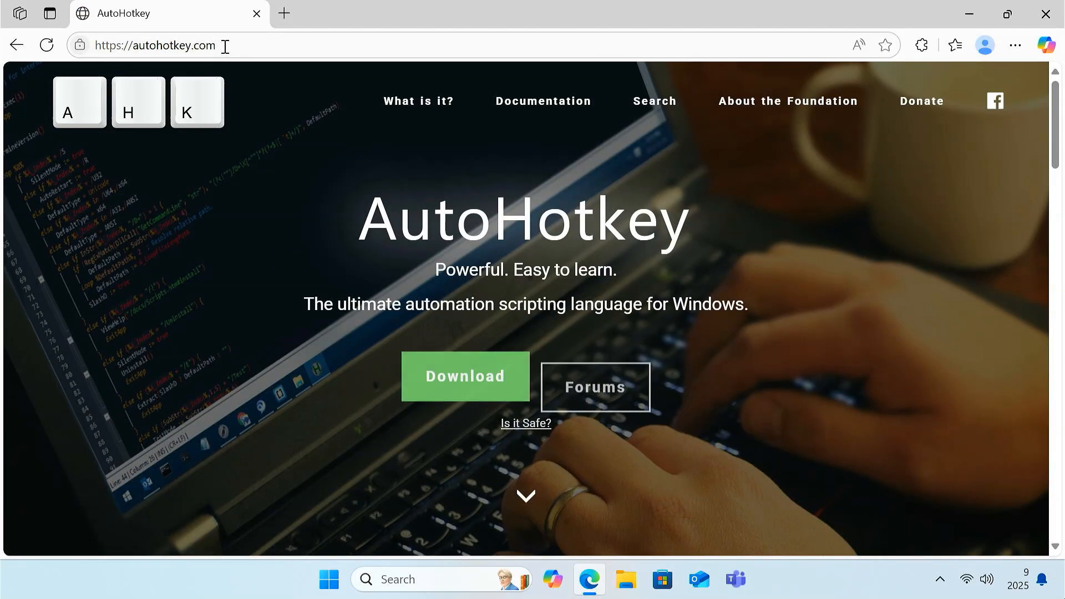
mouse_move(466, 375)
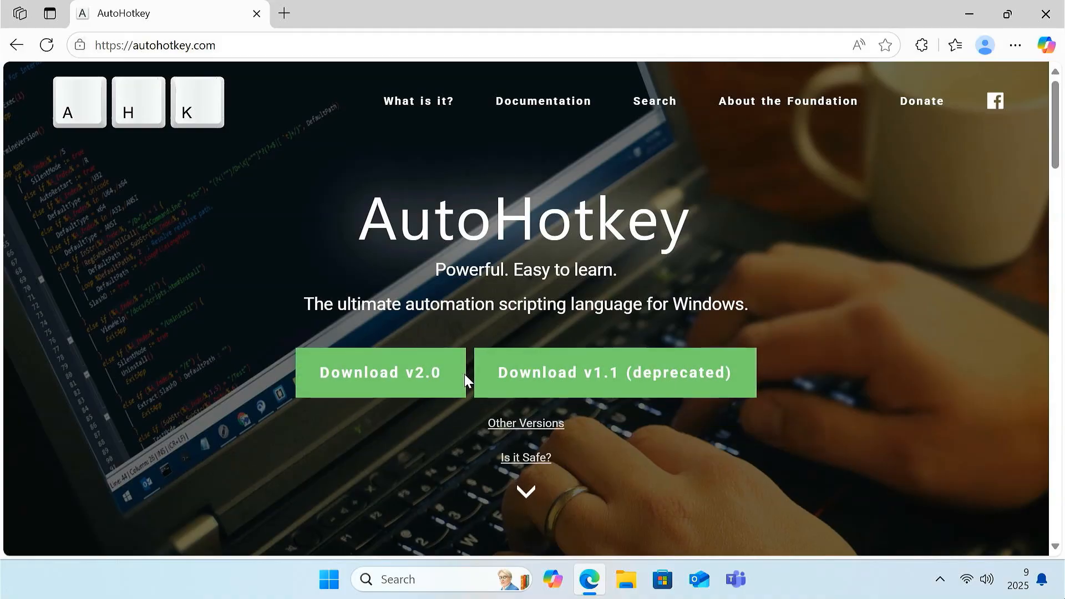
mouse_move(381, 373)
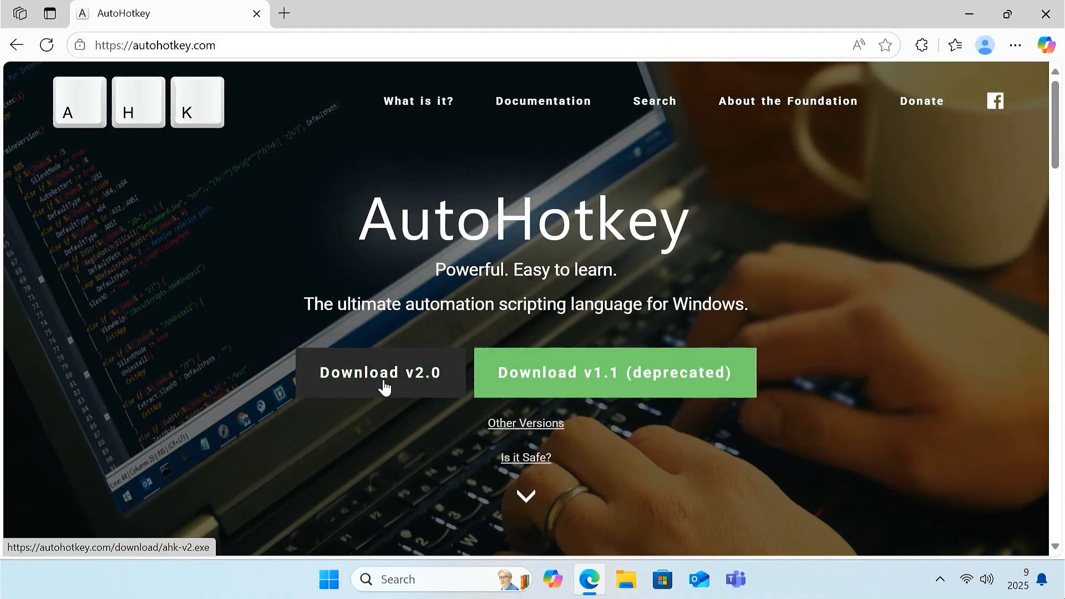
left_click(381, 372)
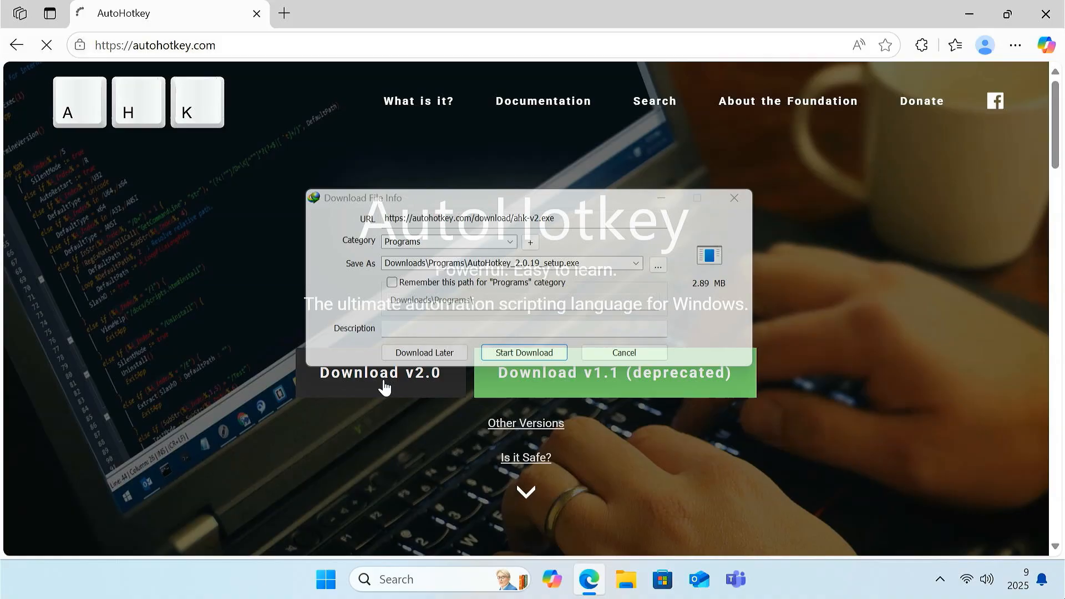
left_click(523, 353)
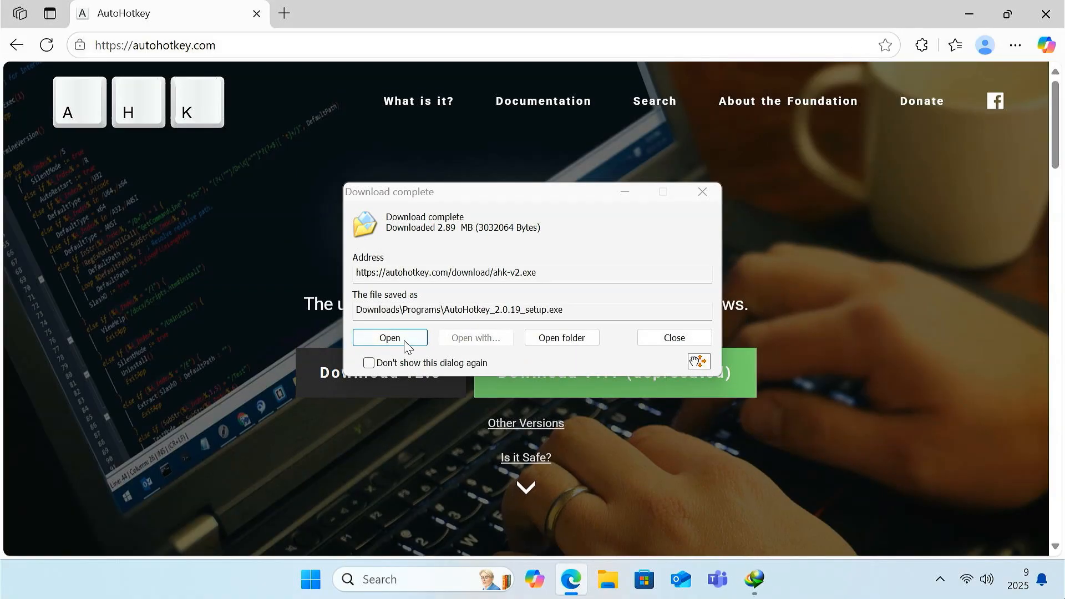
Run the downloaded installer and install AutoHotkey v2.0.19 for all users
left_click(389, 338)
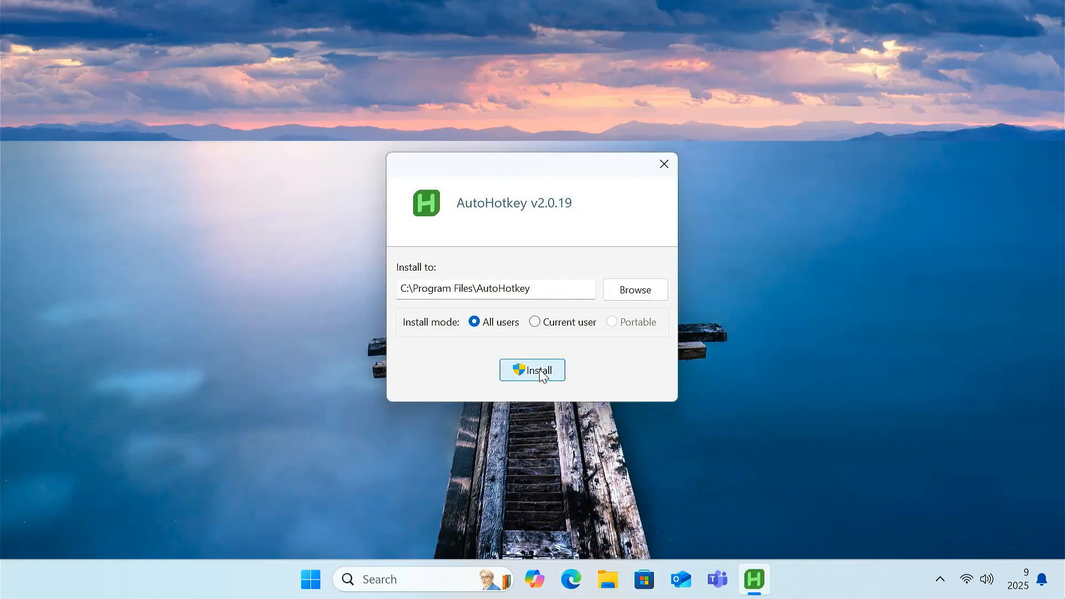
left_click(532, 370)
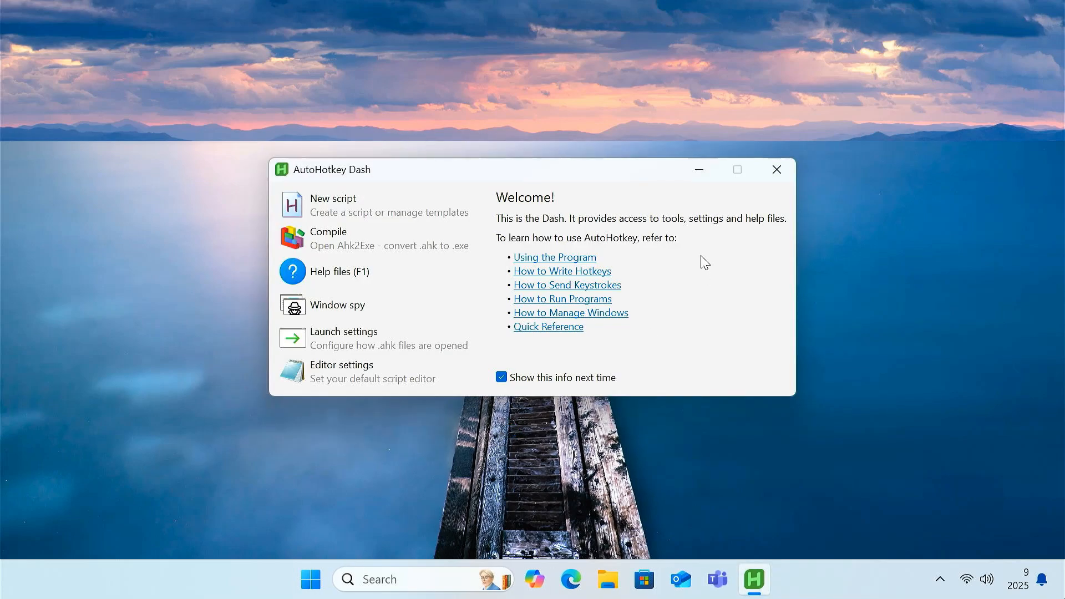
mouse_move(669, 311)
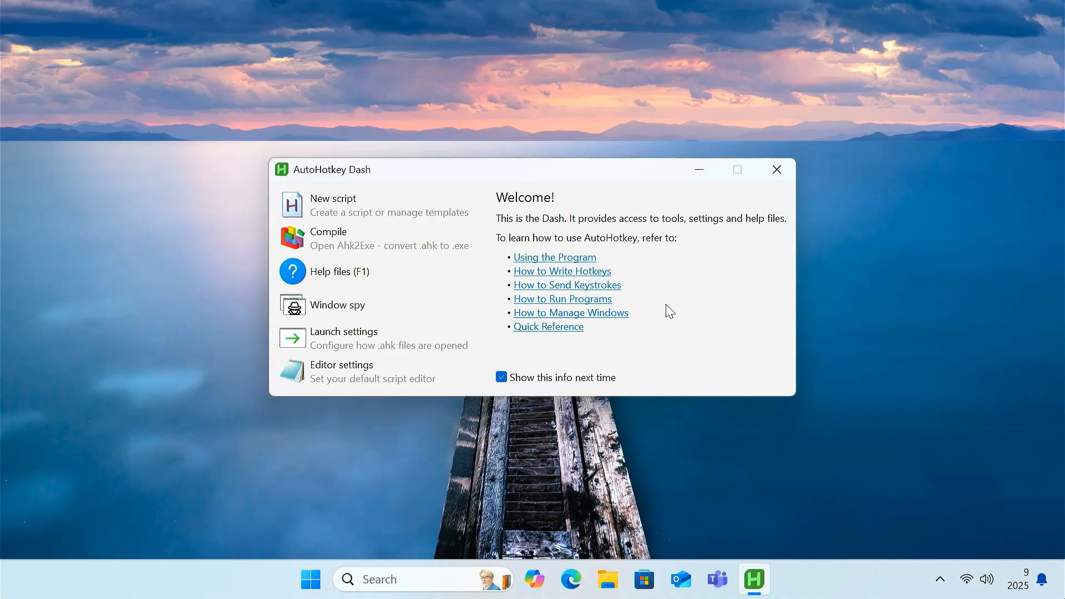
mouse_move(378, 203)
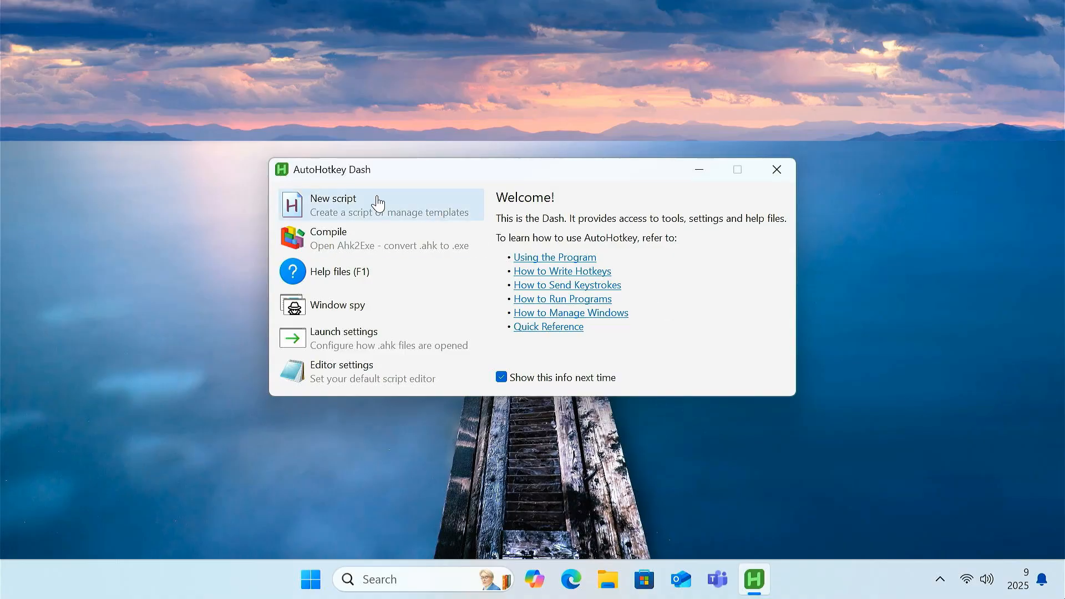
Create a new script named FixPrintScreen from the Empty template
left_click(332, 204)
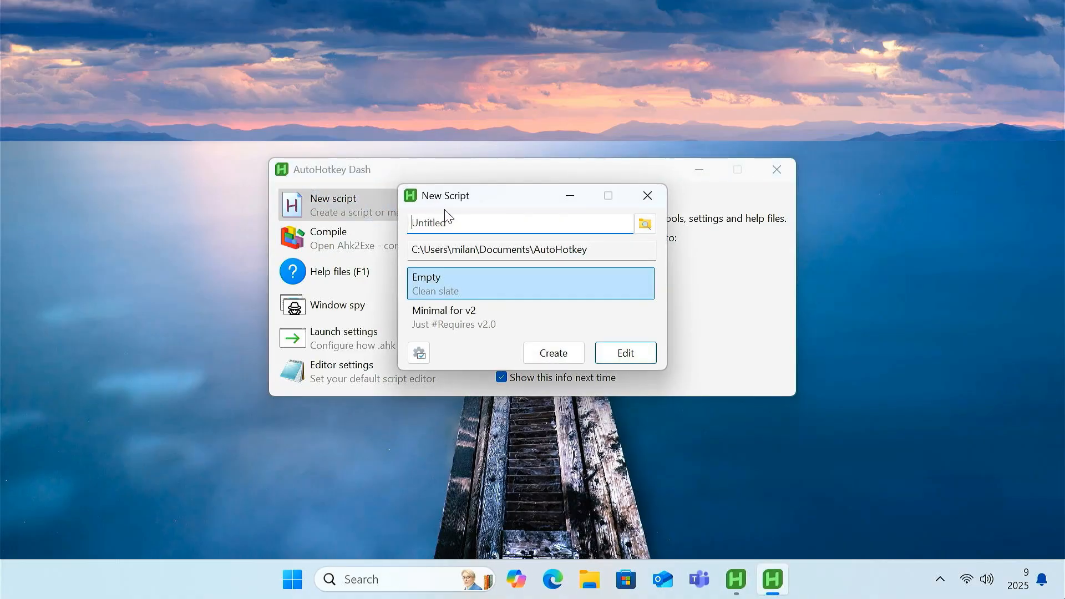
type("Fix")
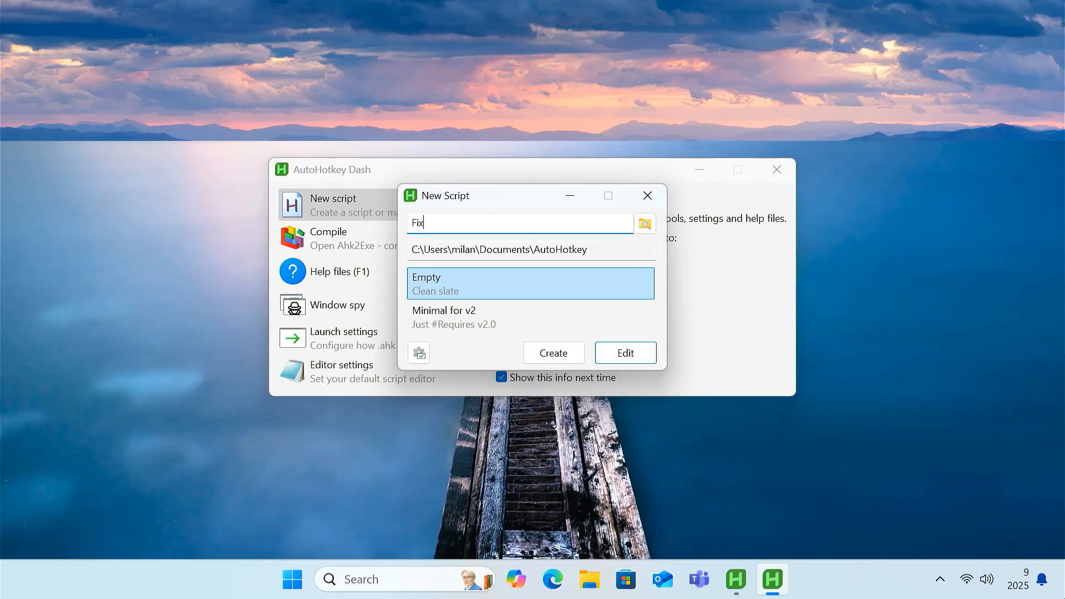
type("PrintScreen")
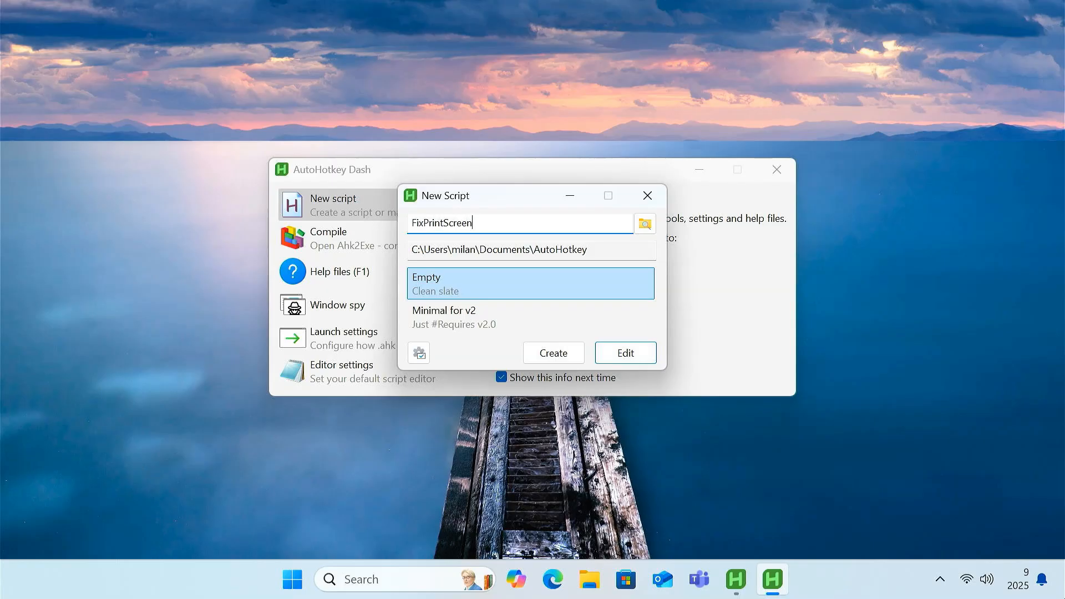
double_click(576, 249)
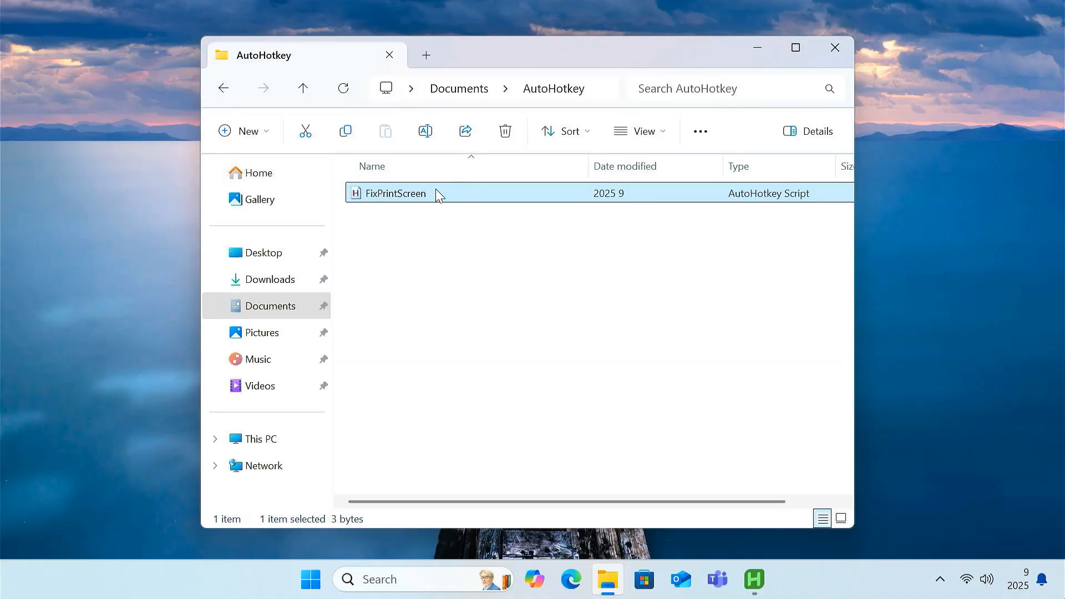
Show the context menu for the FixPrintScreen script in Documents\AutoHotkey
right_click(395, 194)
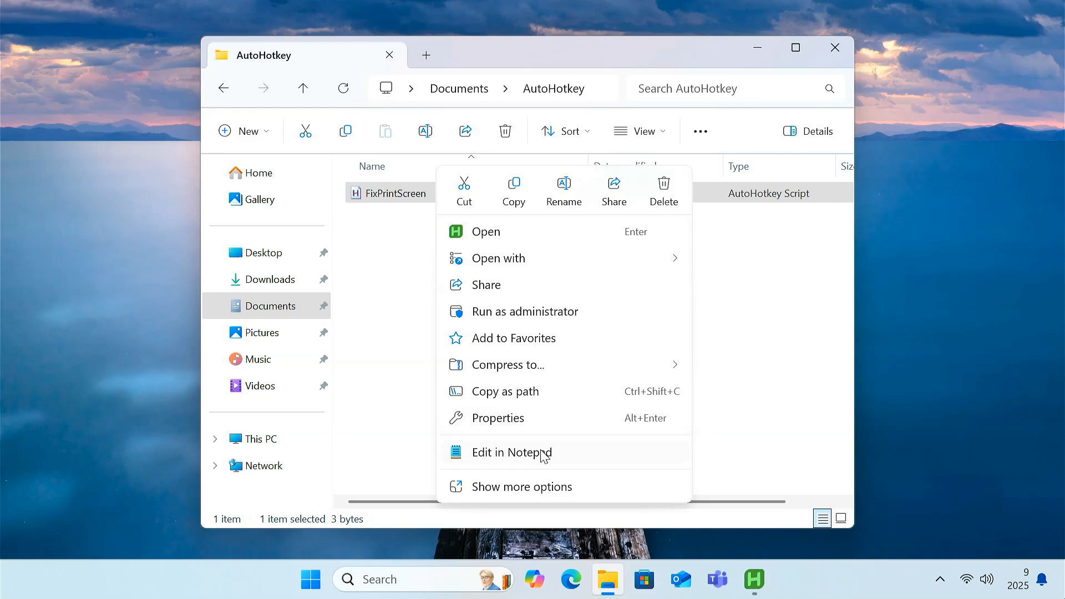
In Notepad, add the line PrintScreen::Send "#{PrintScreen}" to FixPrintScreen.ahk, save, and close
left_click(511, 452)
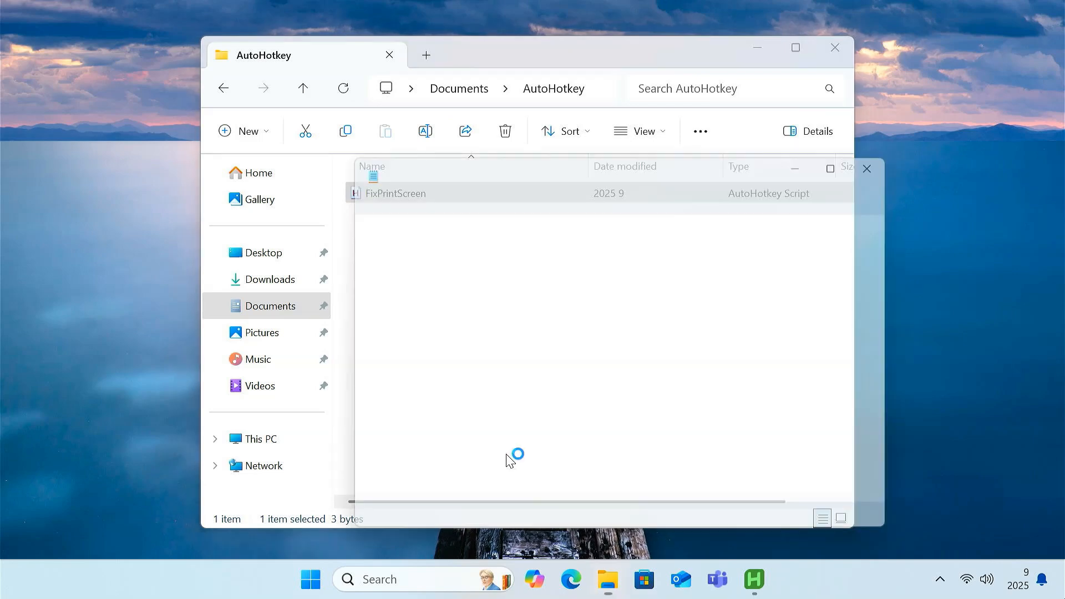
double_click(394, 193)
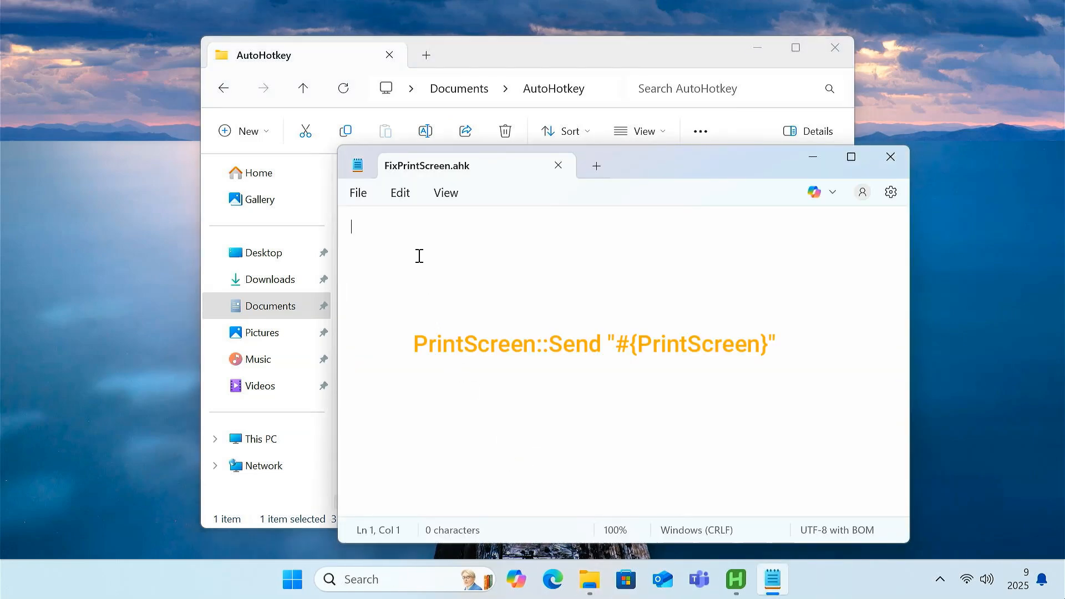
type("PrintScreen::Send \"#{PrintScreen}\"")
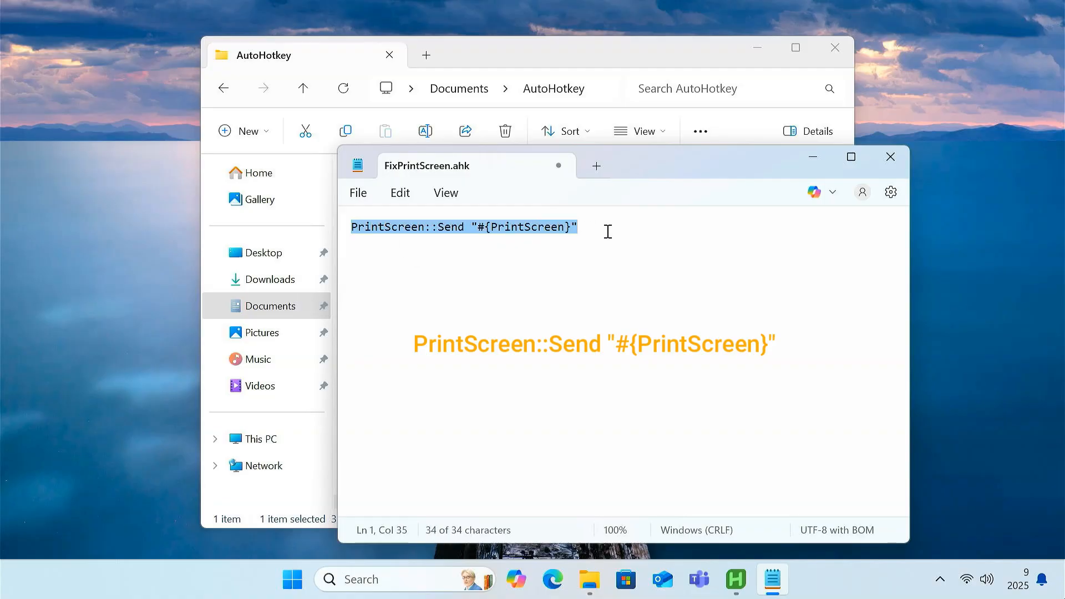
left_click(358, 192)
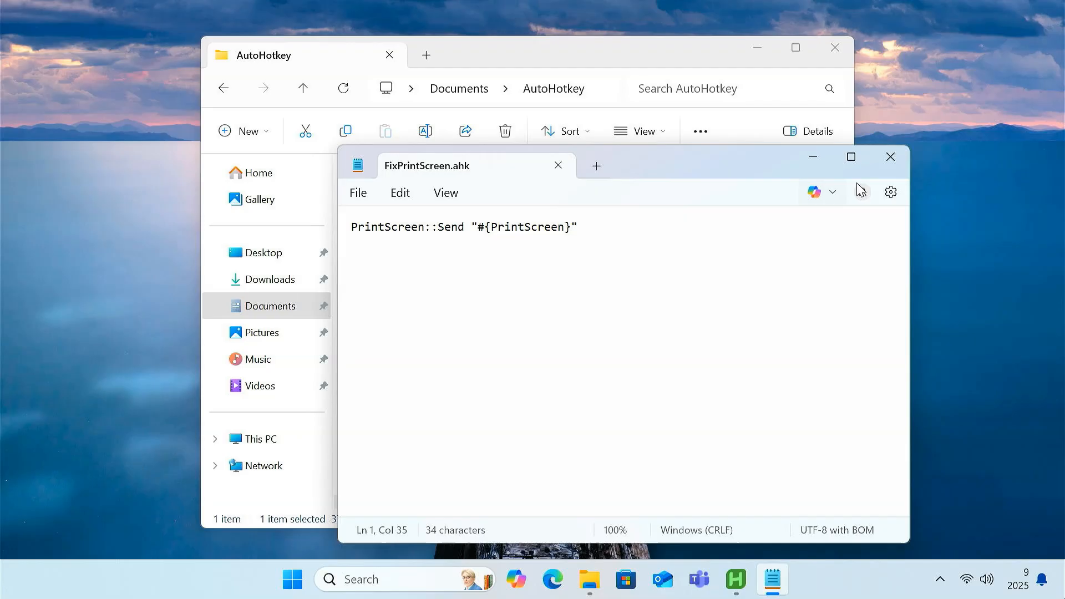
left_click(889, 157)
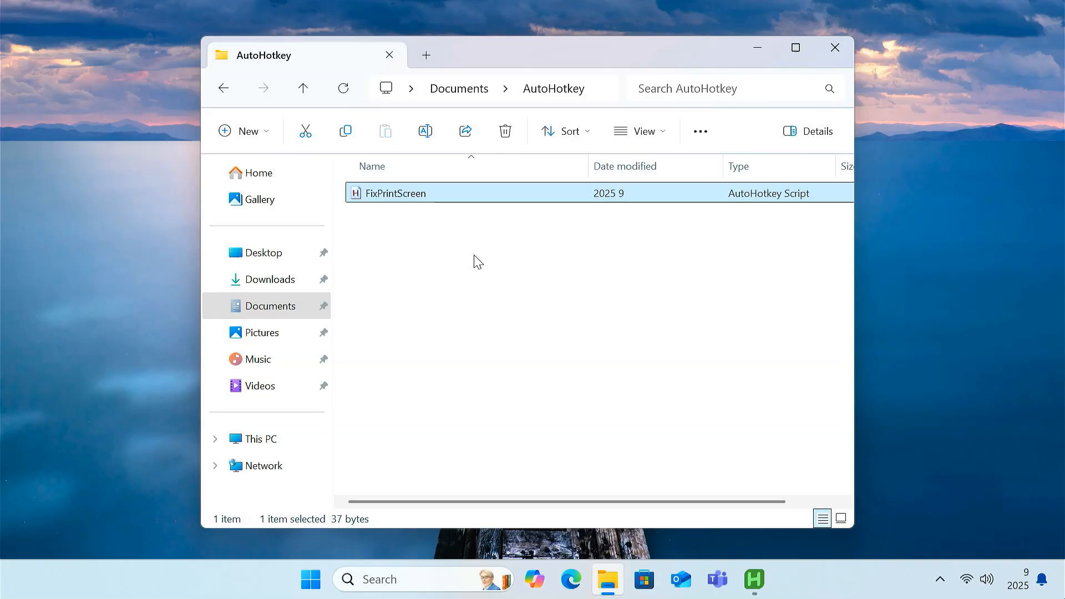
Take a screenshot with Print Screen and view Screenshot (1) in Pictures\Screenshots
key("printscreen")
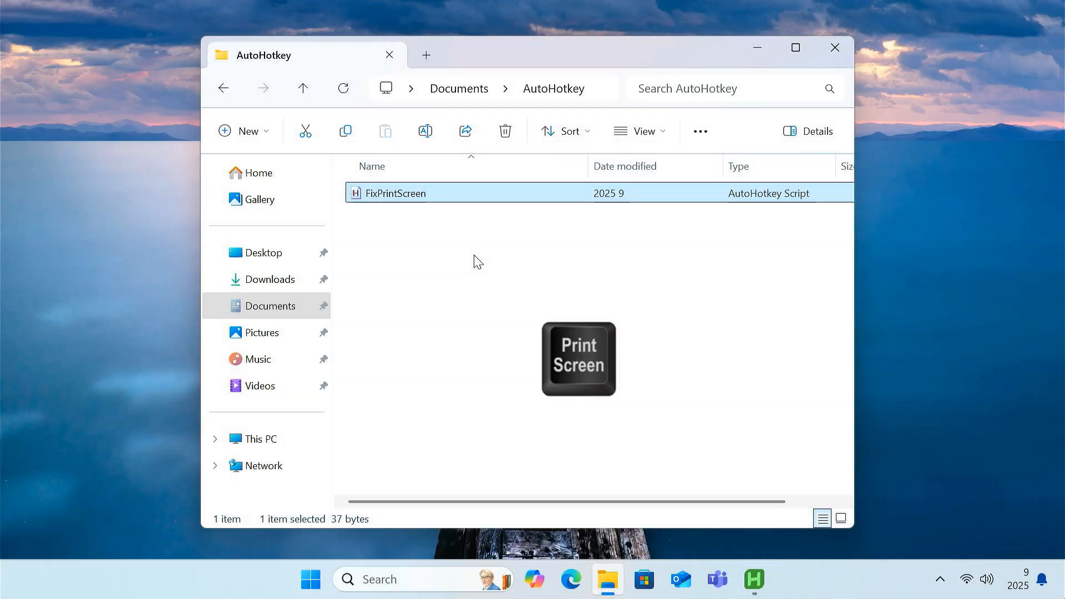
left_click(261, 333)
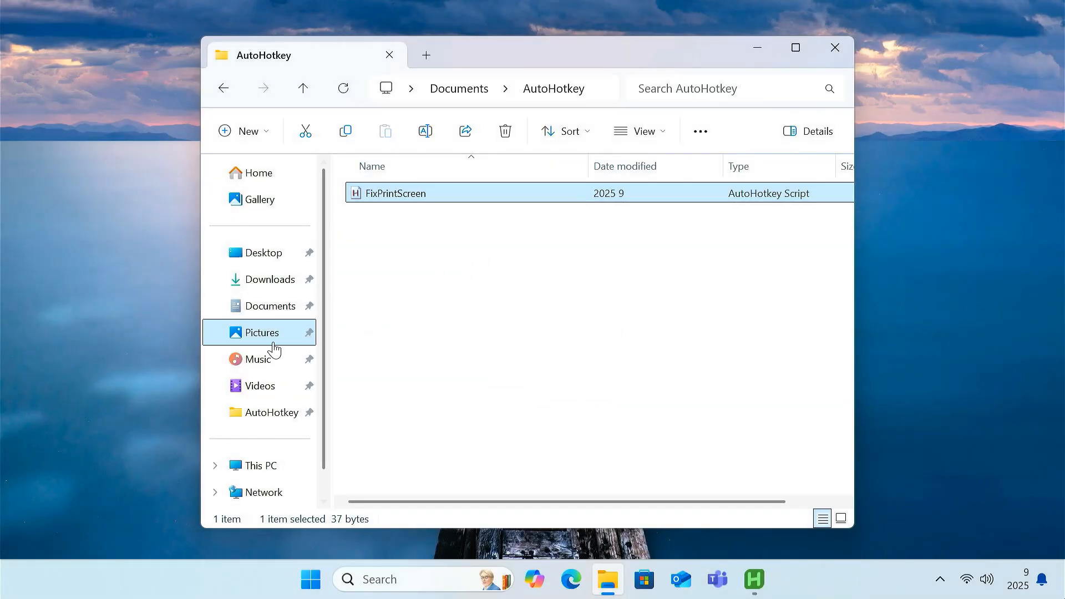
left_click(261, 332)
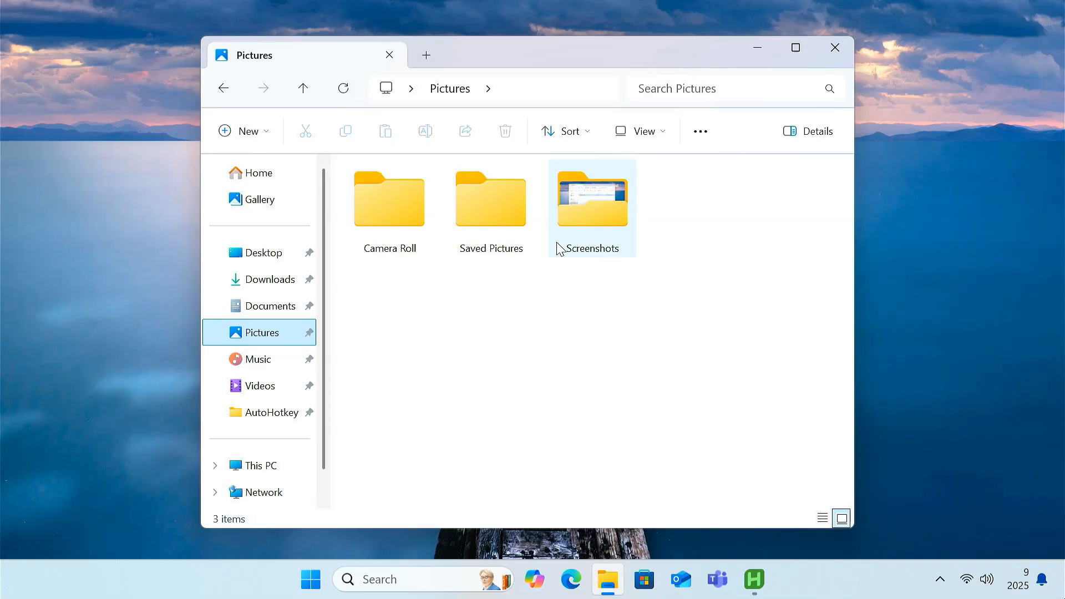
double_click(591, 199)
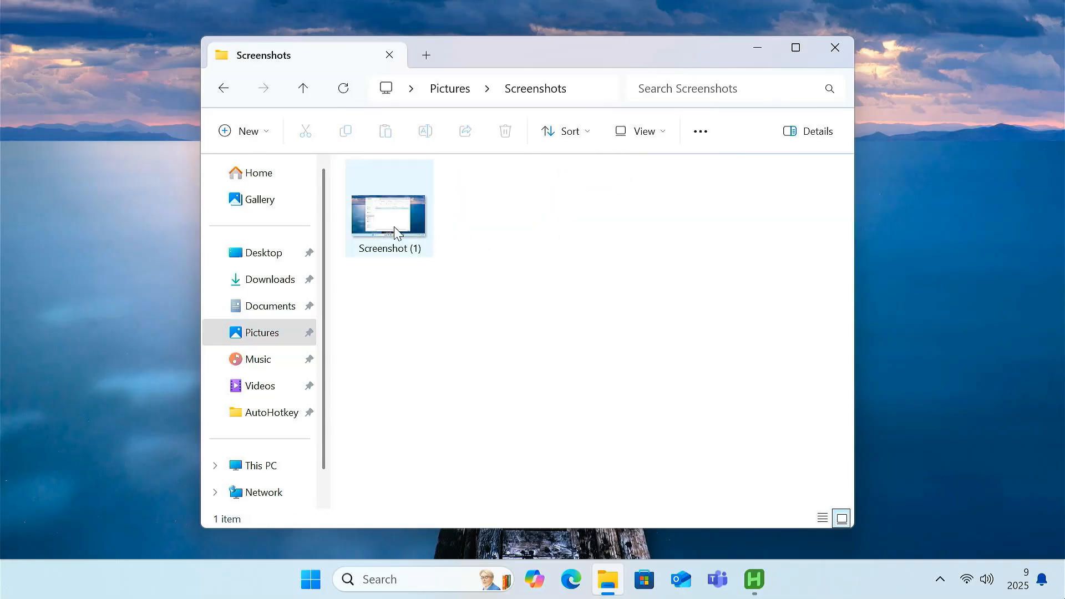
double_click(389, 207)
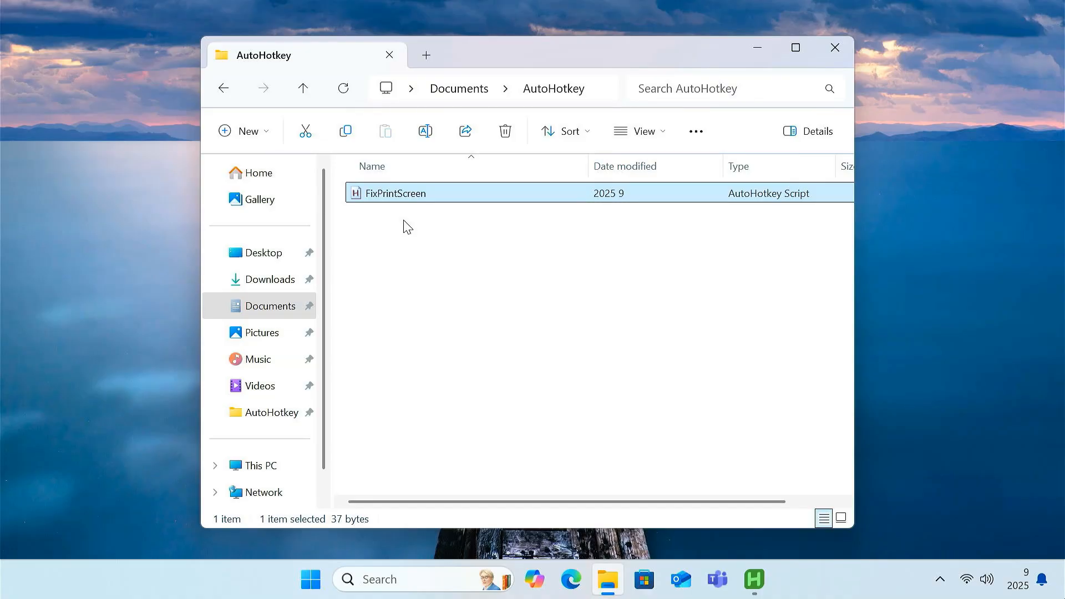
mouse_move(460, 235)
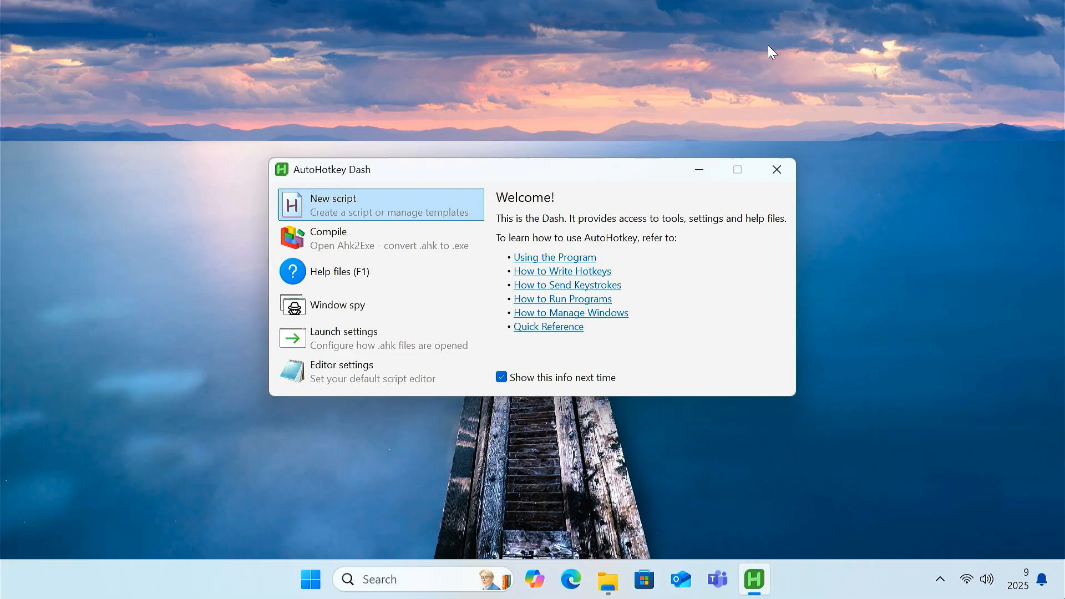
Close AutoHotkey Dash and run shell:startup from the Win+R Run dialog
left_click(775, 169)
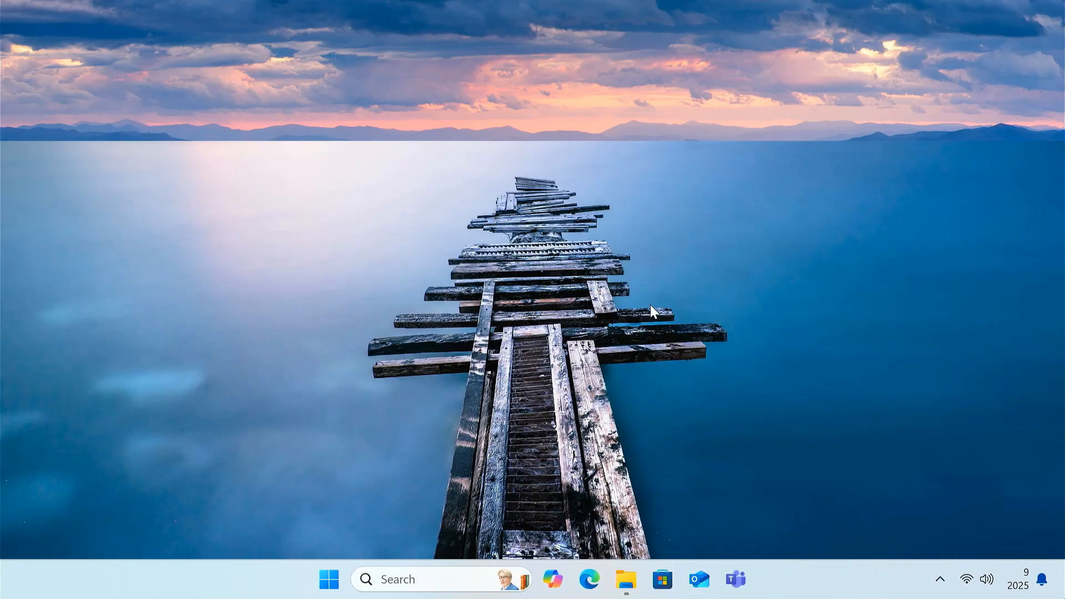
key("Win+r")
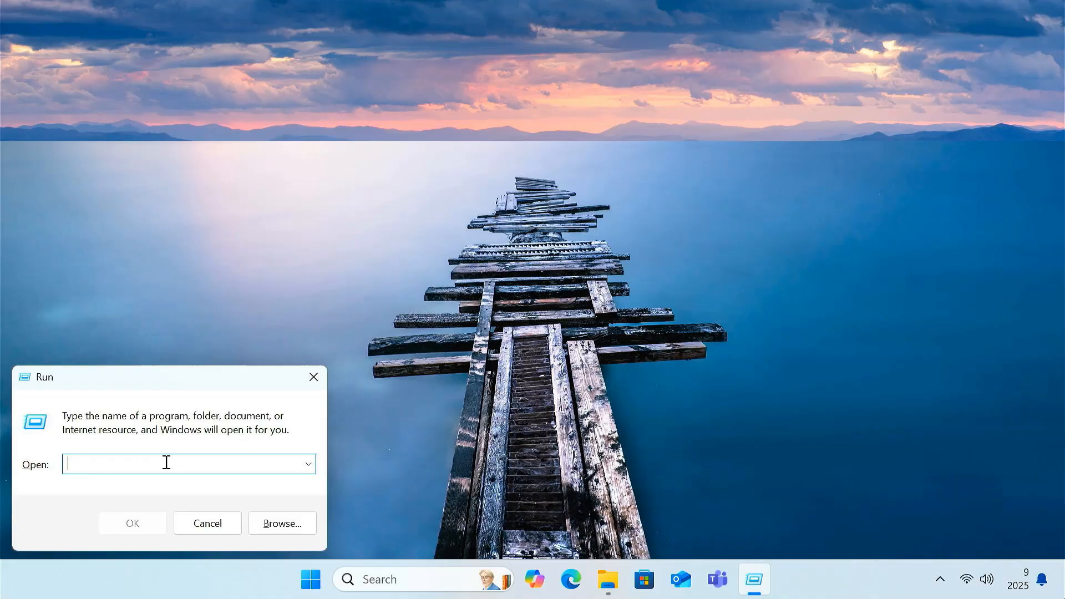
type("shell:sta")
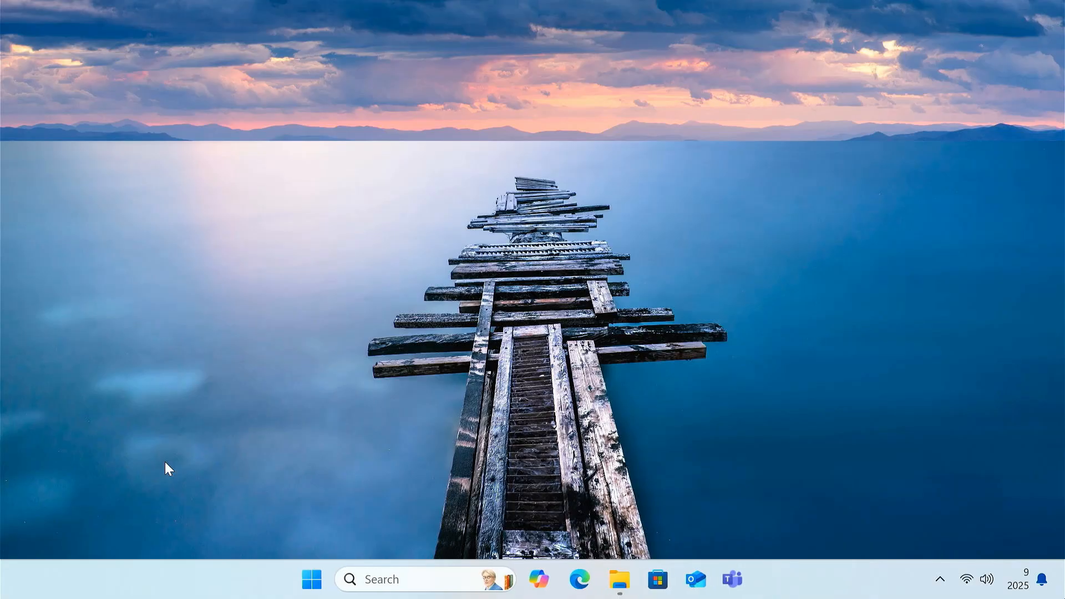
Open Documents\AutoHotkey in a second tab and copy the FixPrintScreen script
left_click(619, 578)
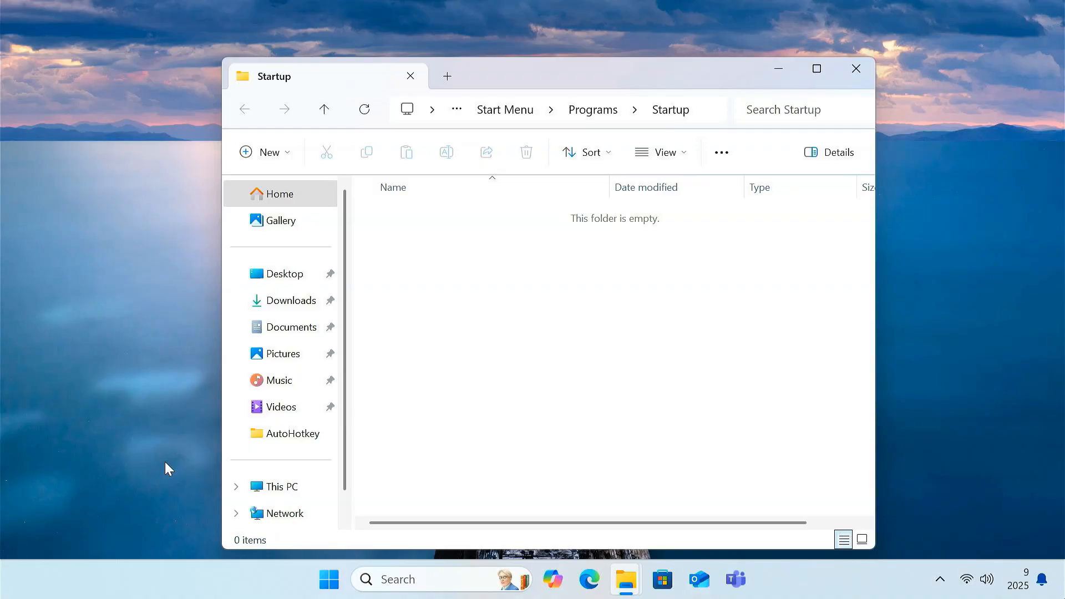
mouse_move(451, 225)
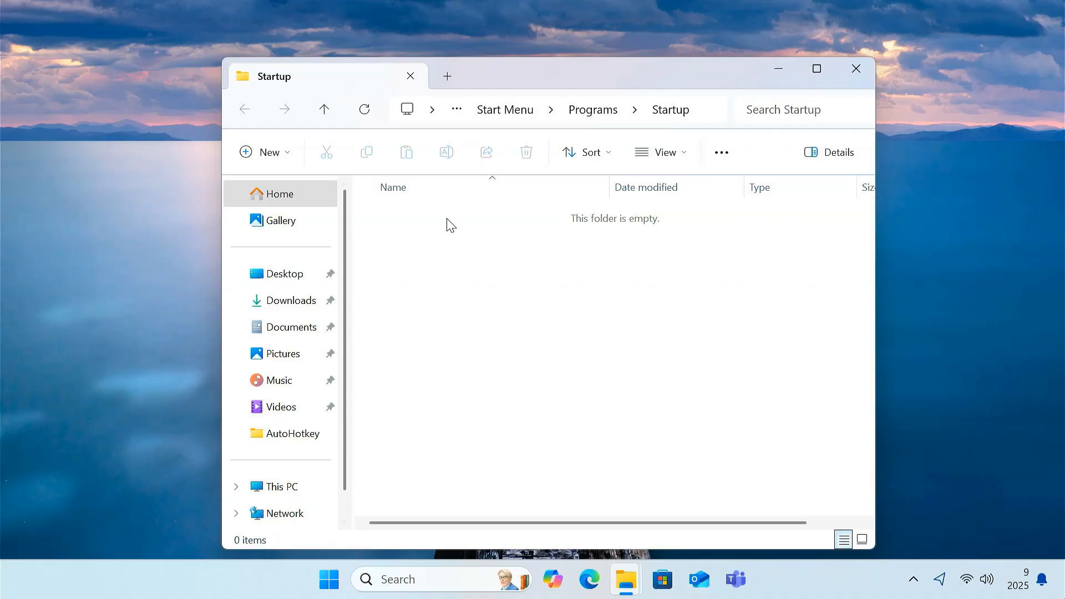
left_click(447, 75)
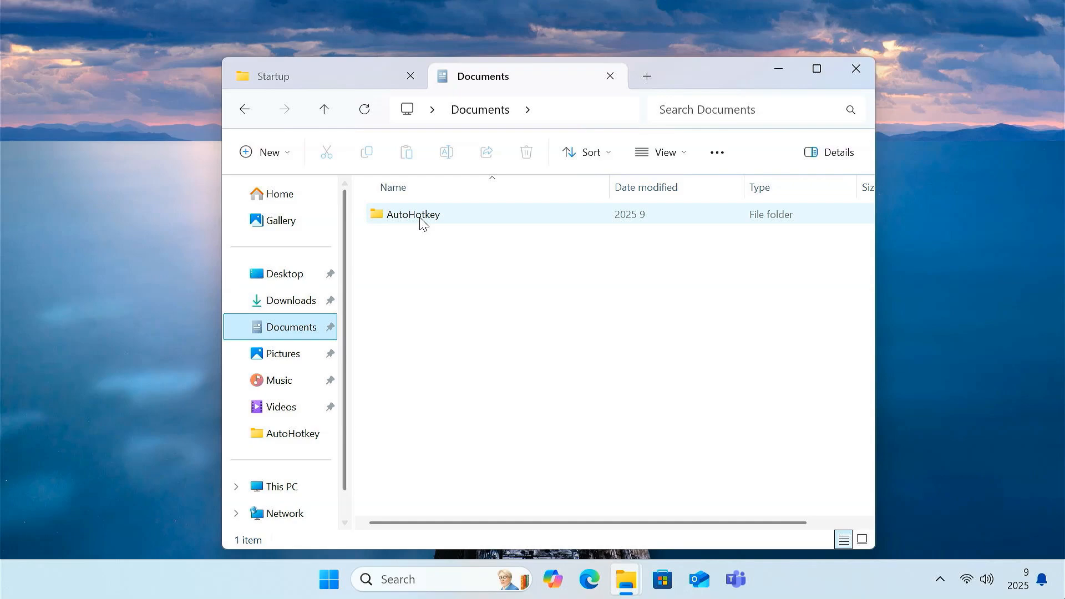
right_click(408, 214)
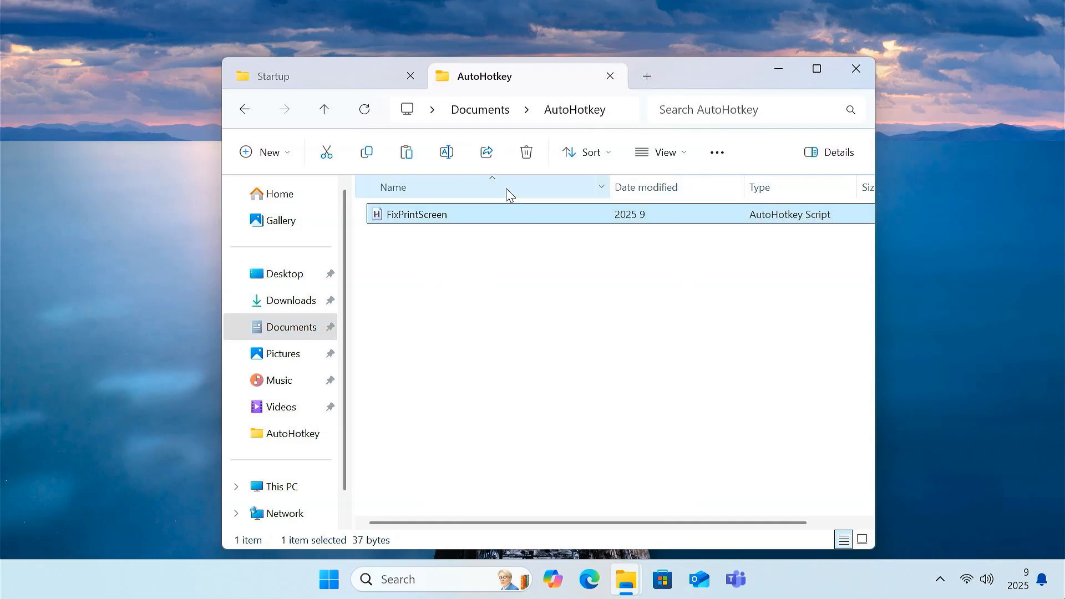
Paste the script into the Startup folder and close File Explorer
left_click(285, 76)
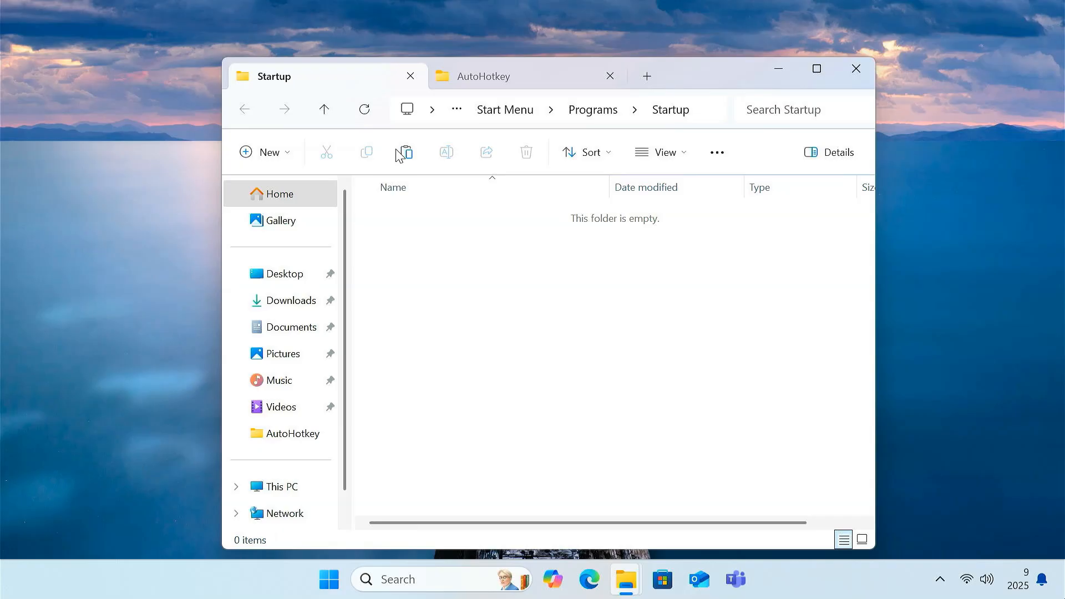
right_click(479, 265)
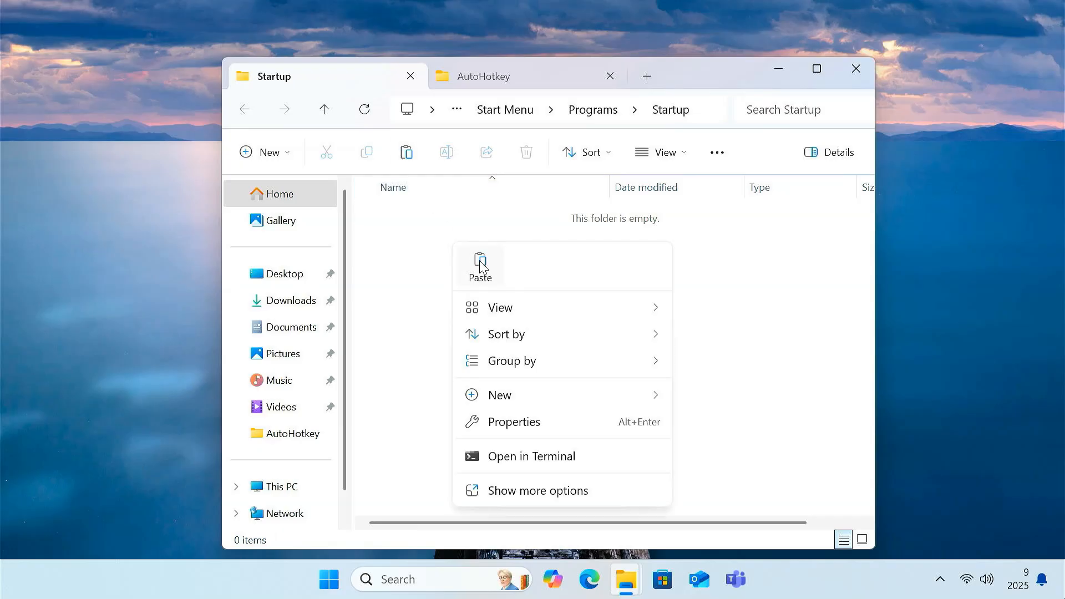
left_click(479, 265)
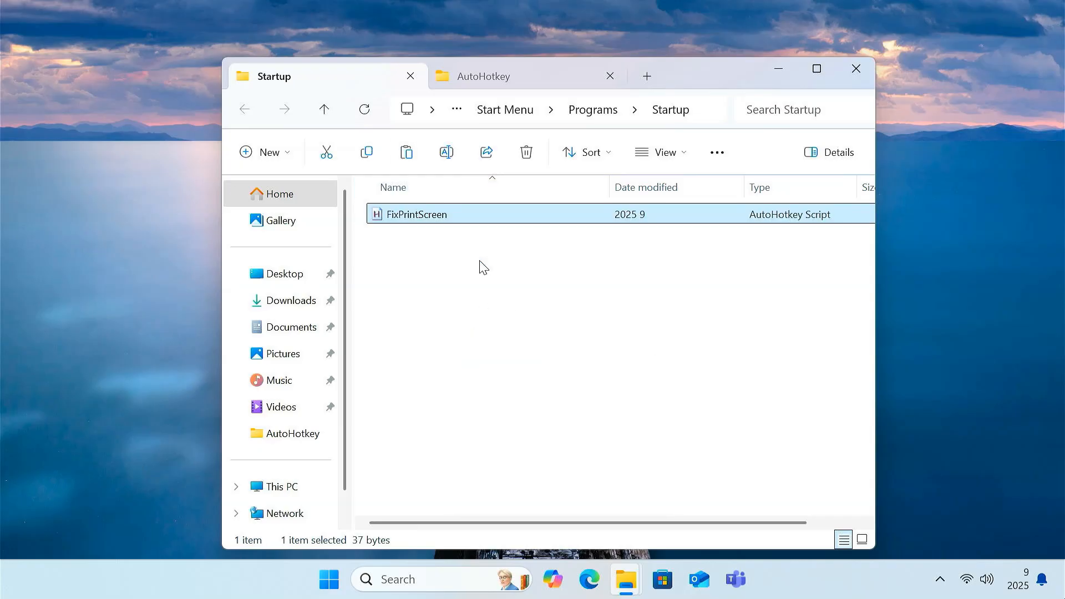
left_click(855, 68)
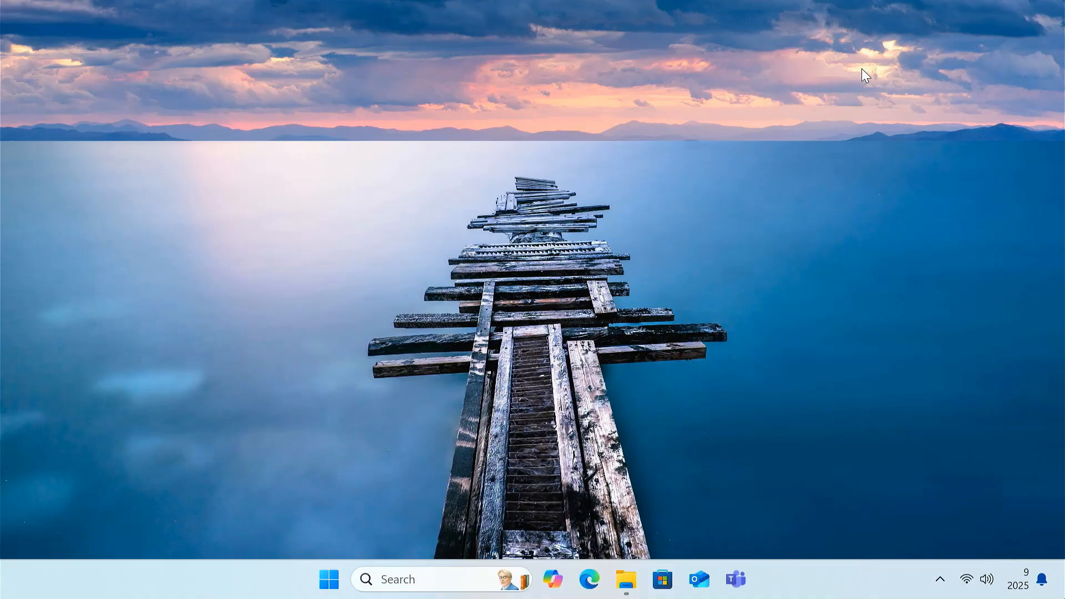
Confirm FixPrintScreen.ahk runs in the tray, capture a test screenshot, and check Pictures
left_click(941, 579)
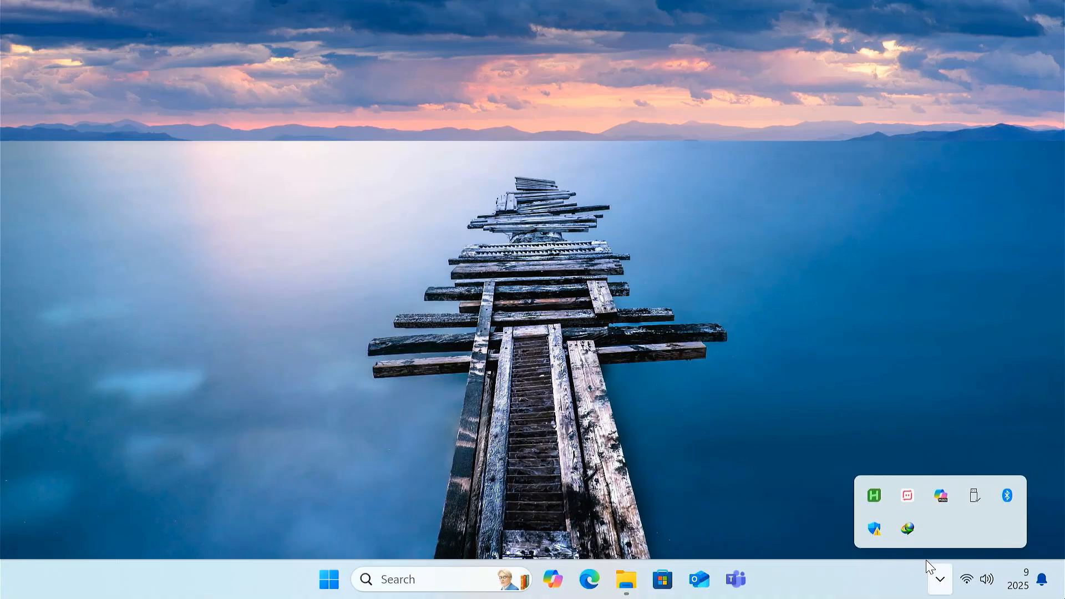
mouse_move(874, 495)
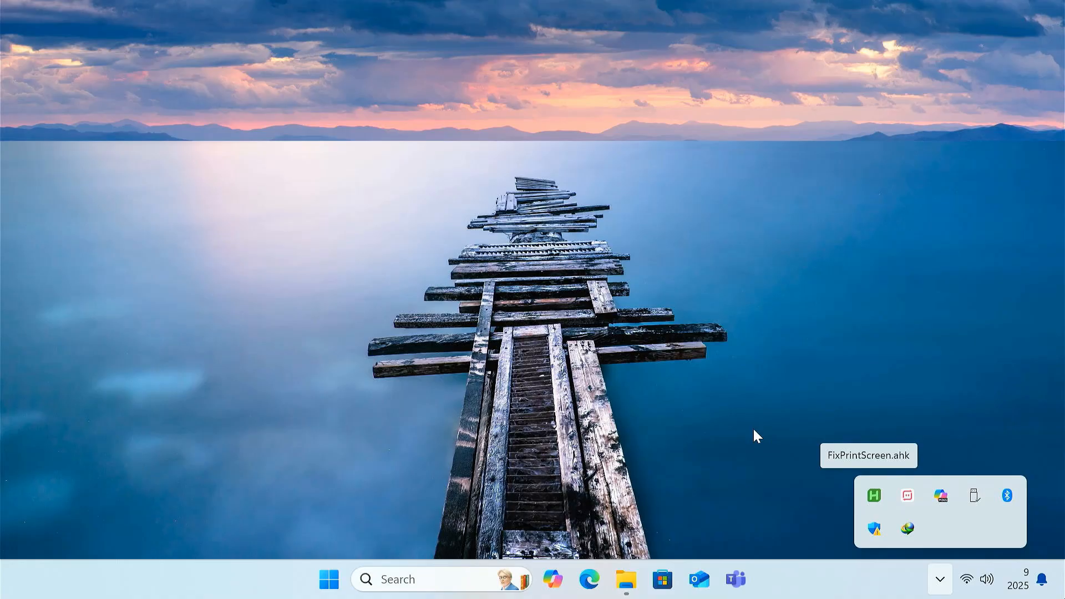
key("printscreen")
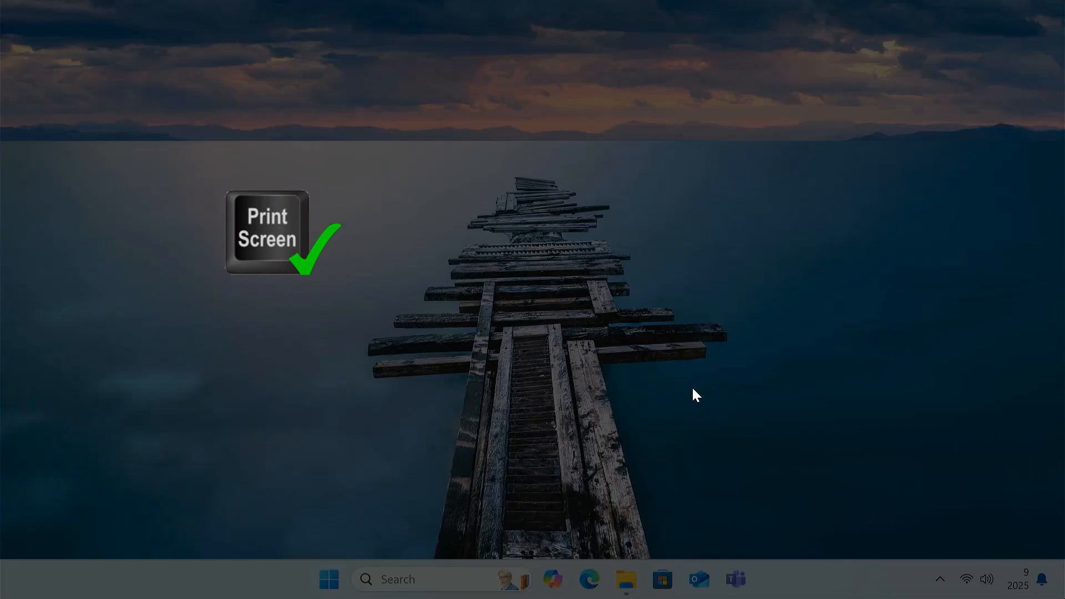
left_click(626, 579)
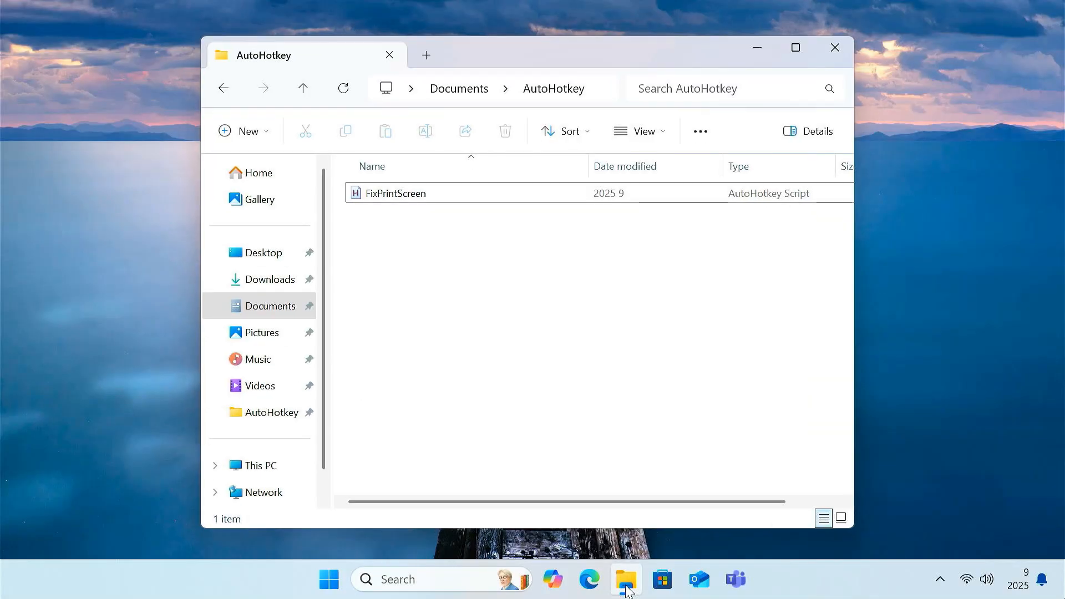
left_click(261, 332)
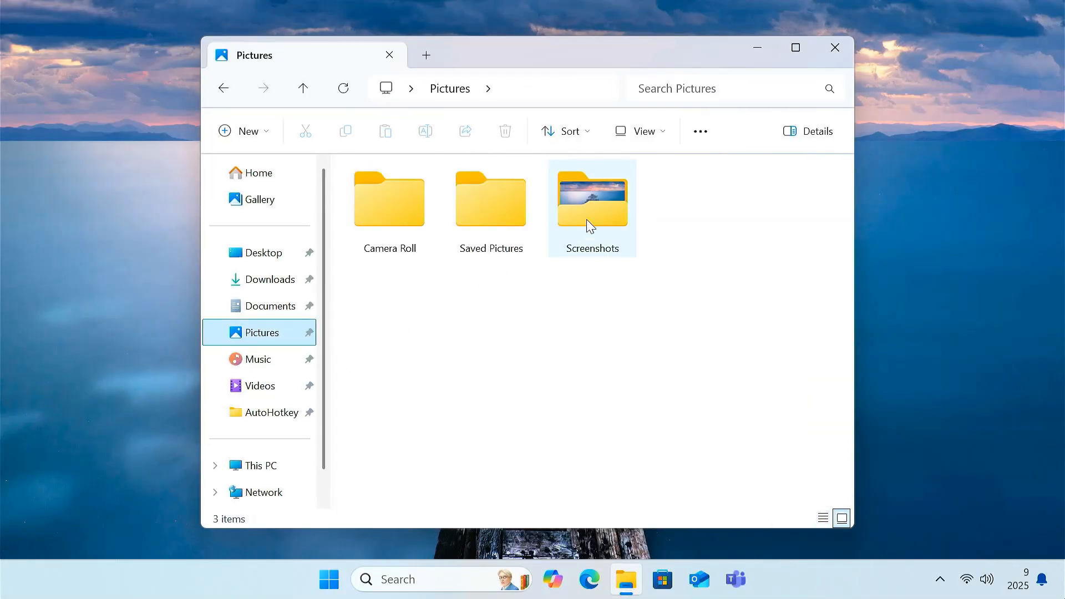